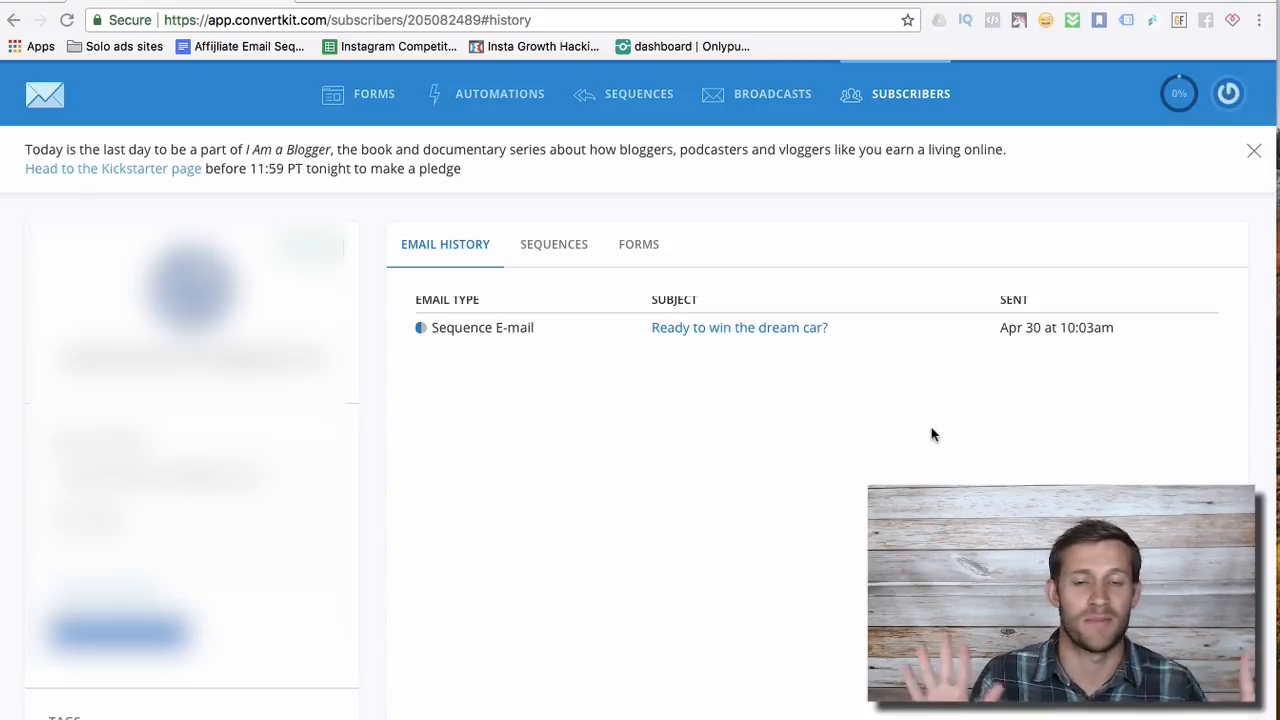
mouse_move(560, 432)
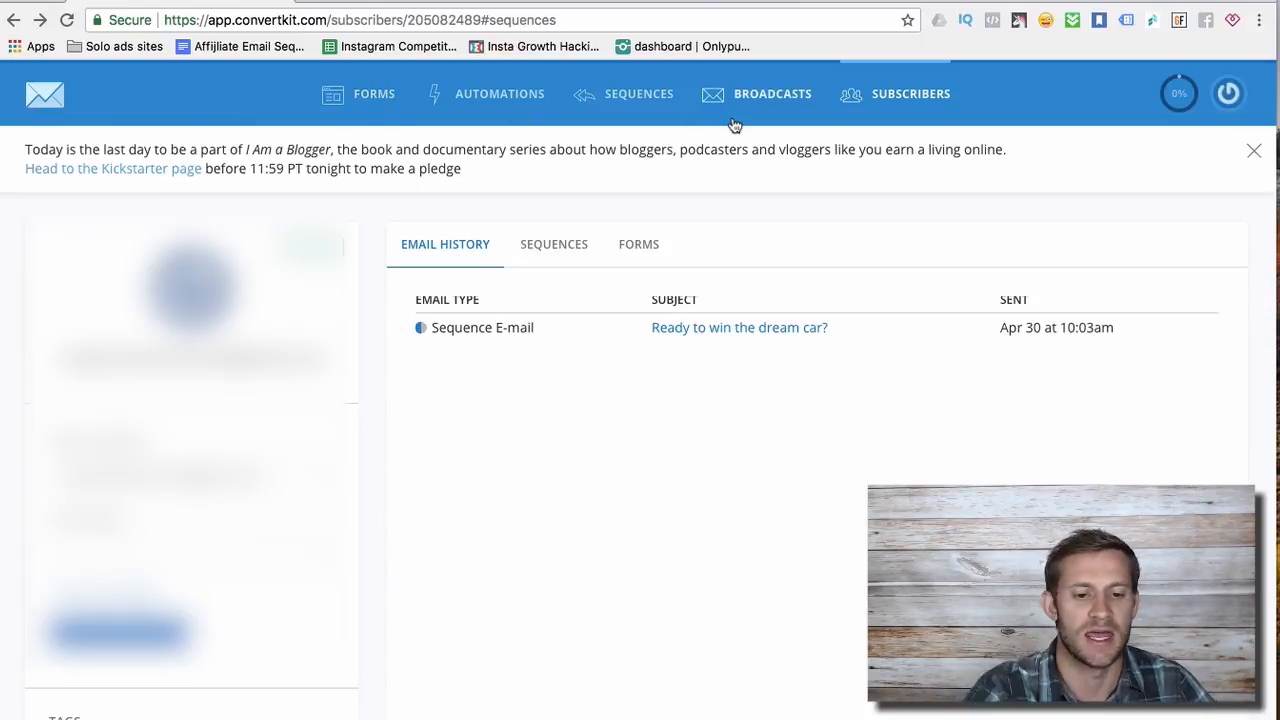
mouse_move(458, 138)
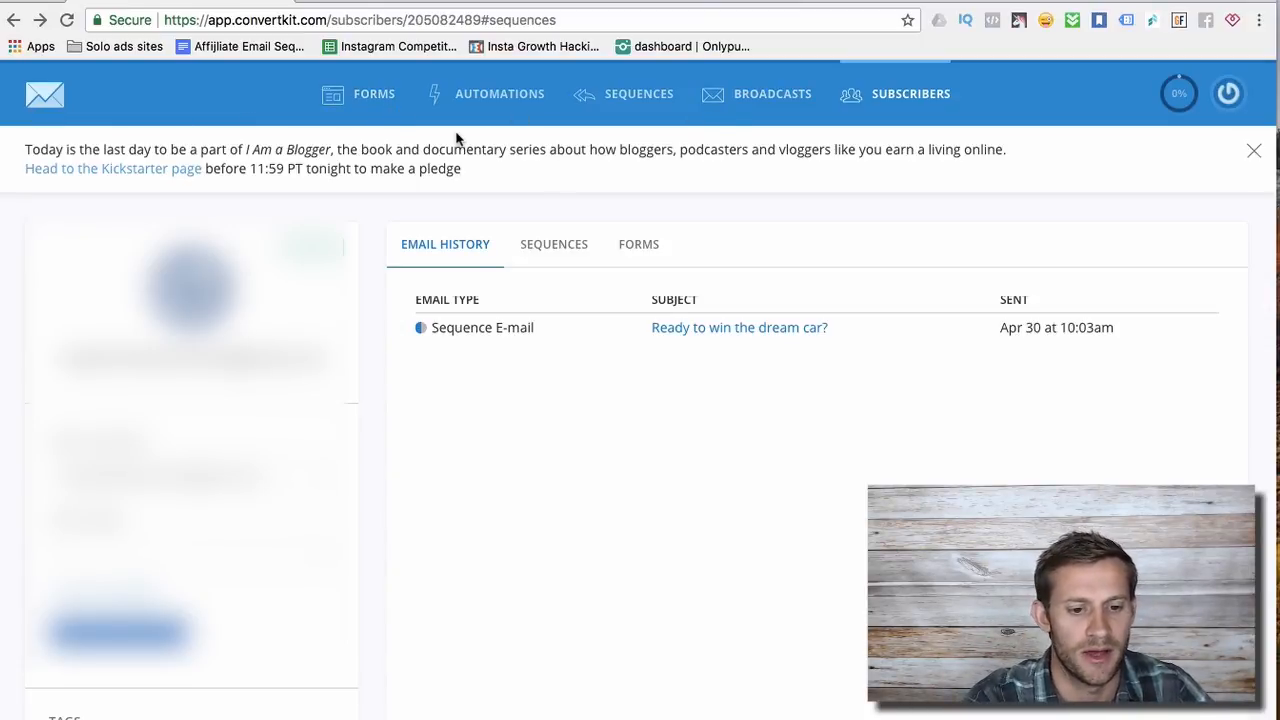
mouse_move(500, 100)
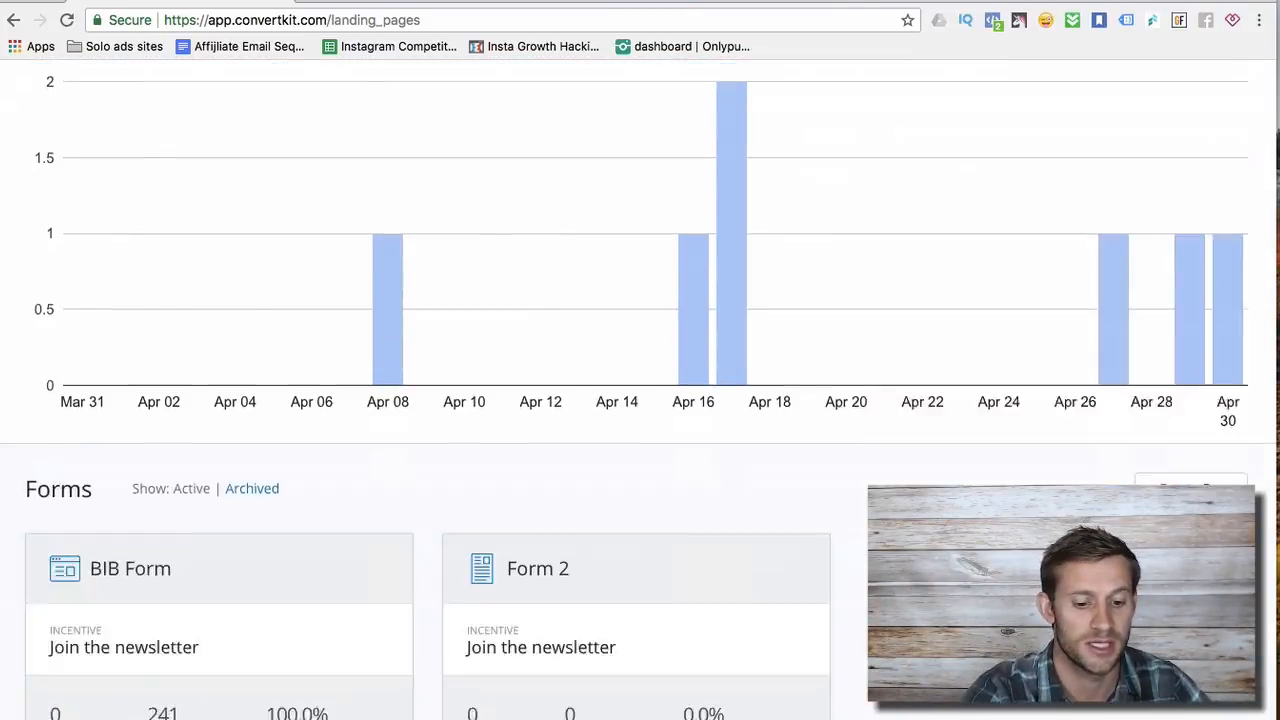
scroll("down", 3)
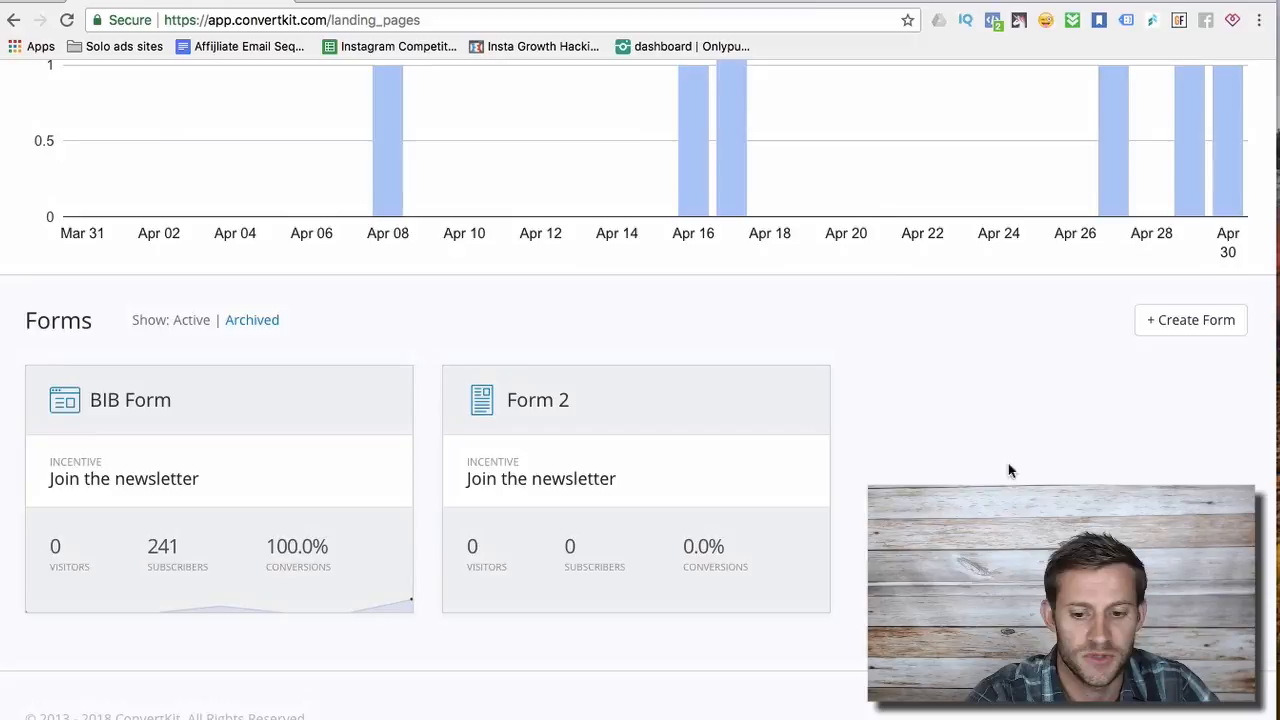
scroll("up", 3)
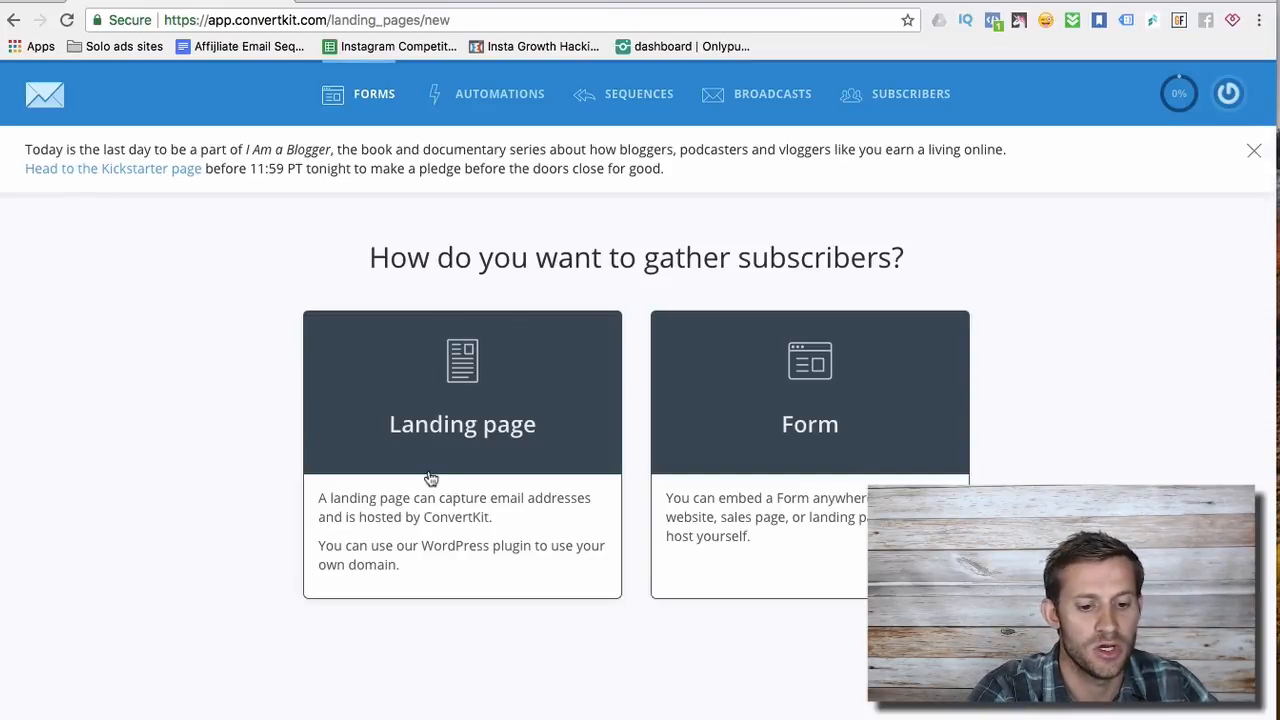
mouse_move(832, 456)
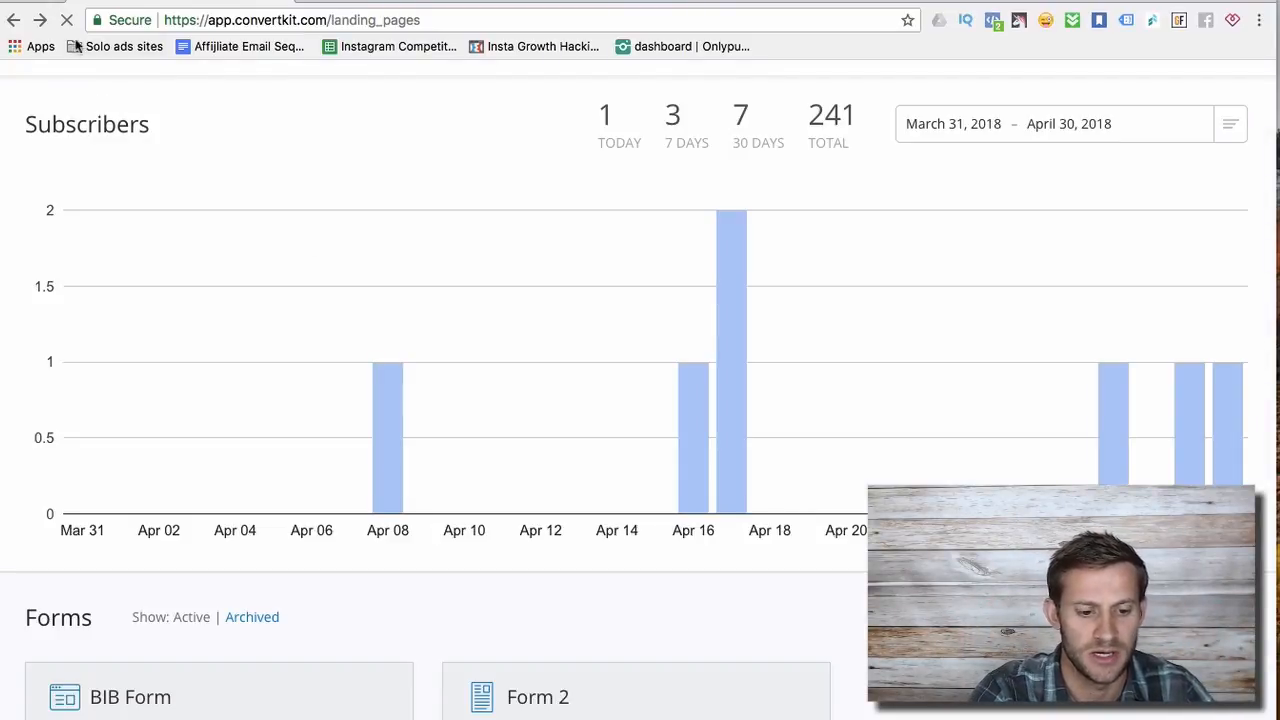
scroll("down", 3)
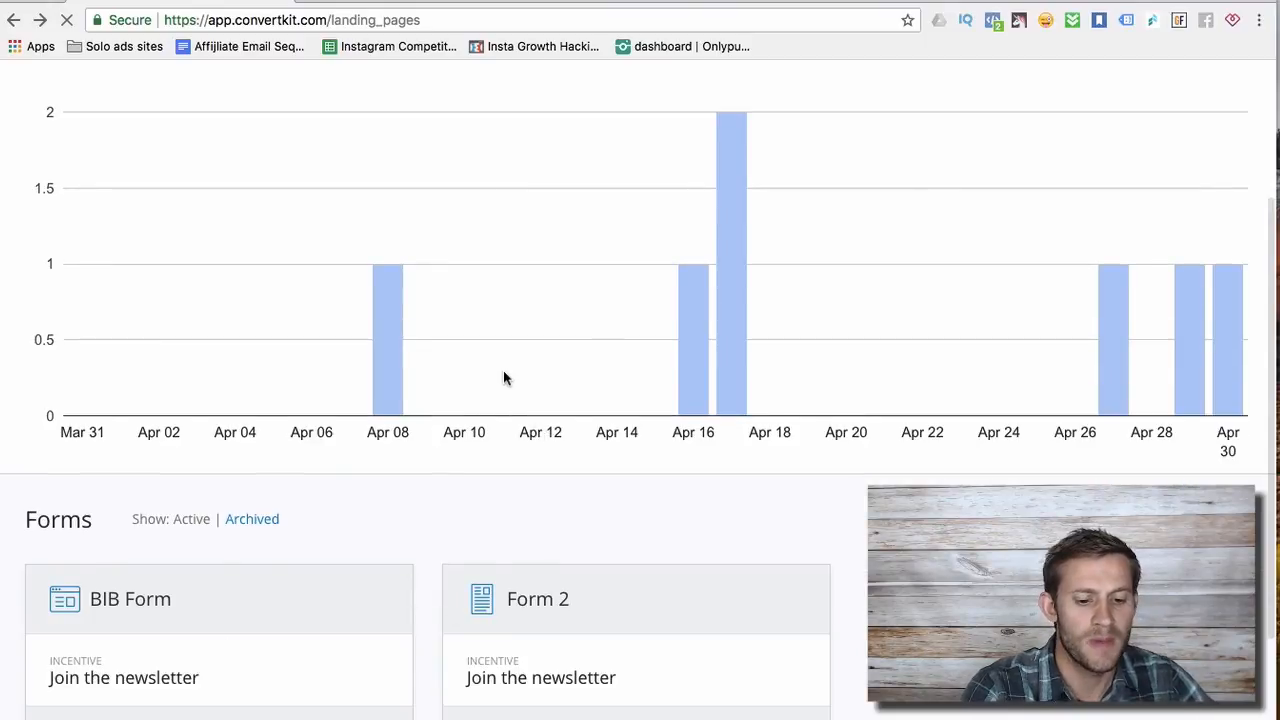
scroll("down", 3)
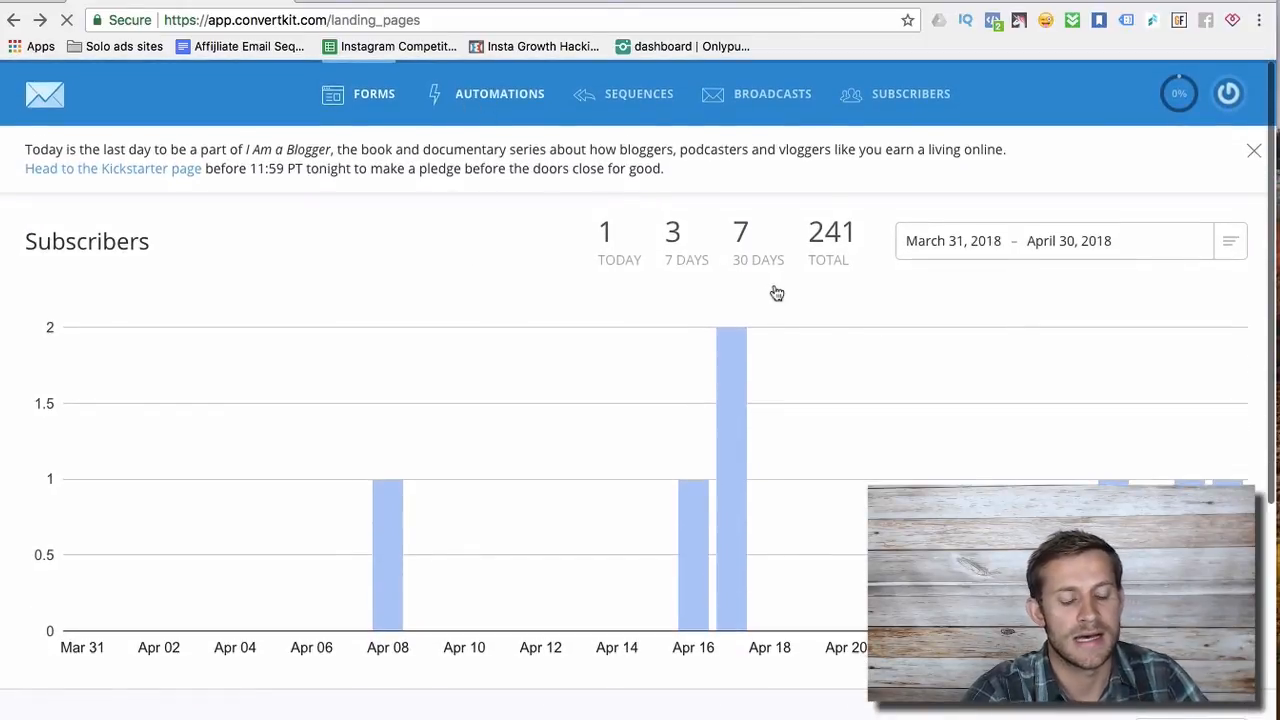
Go to the visual automations list showing BIB Automation and Visual Automation 2
left_click(500, 94)
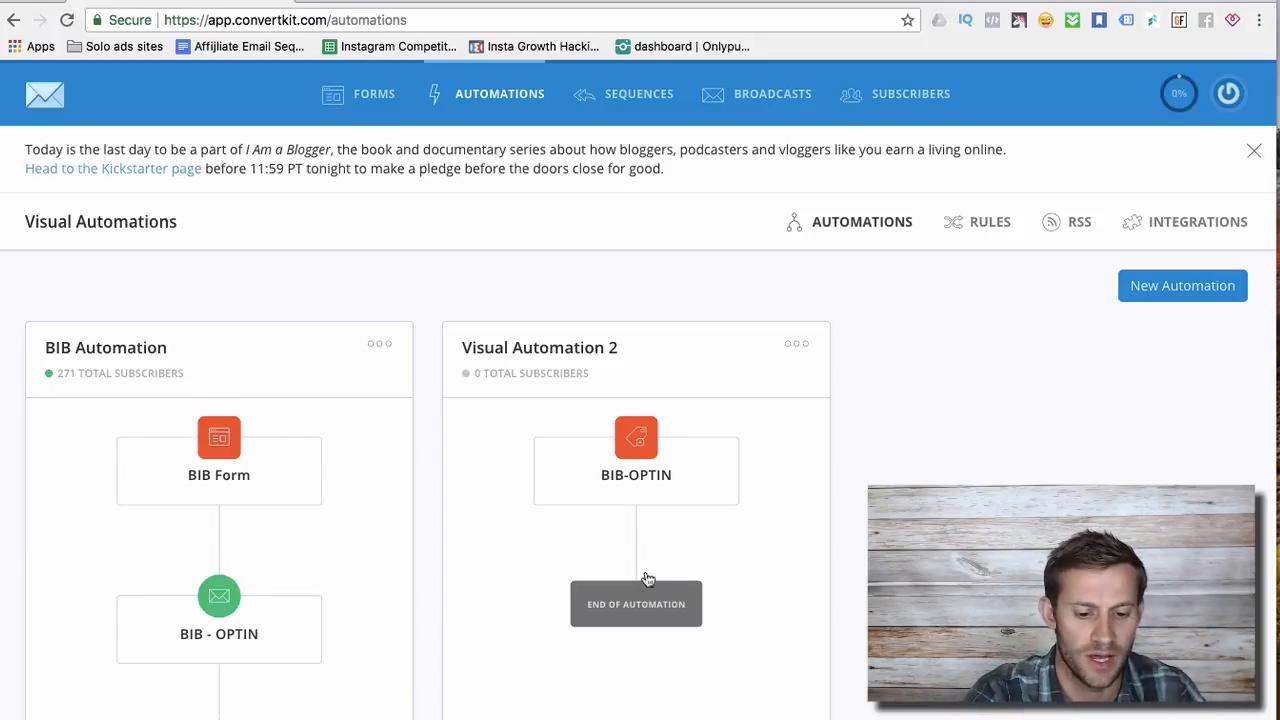
mouse_move(628, 470)
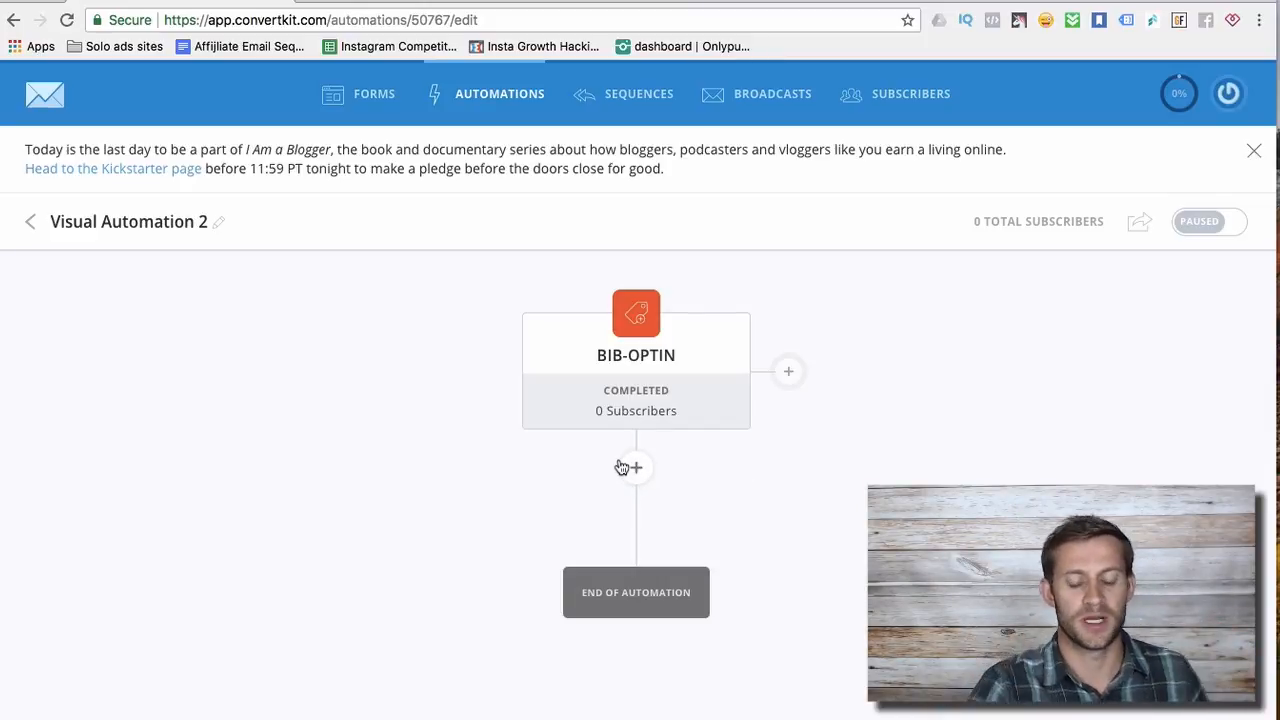
mouse_move(636, 312)
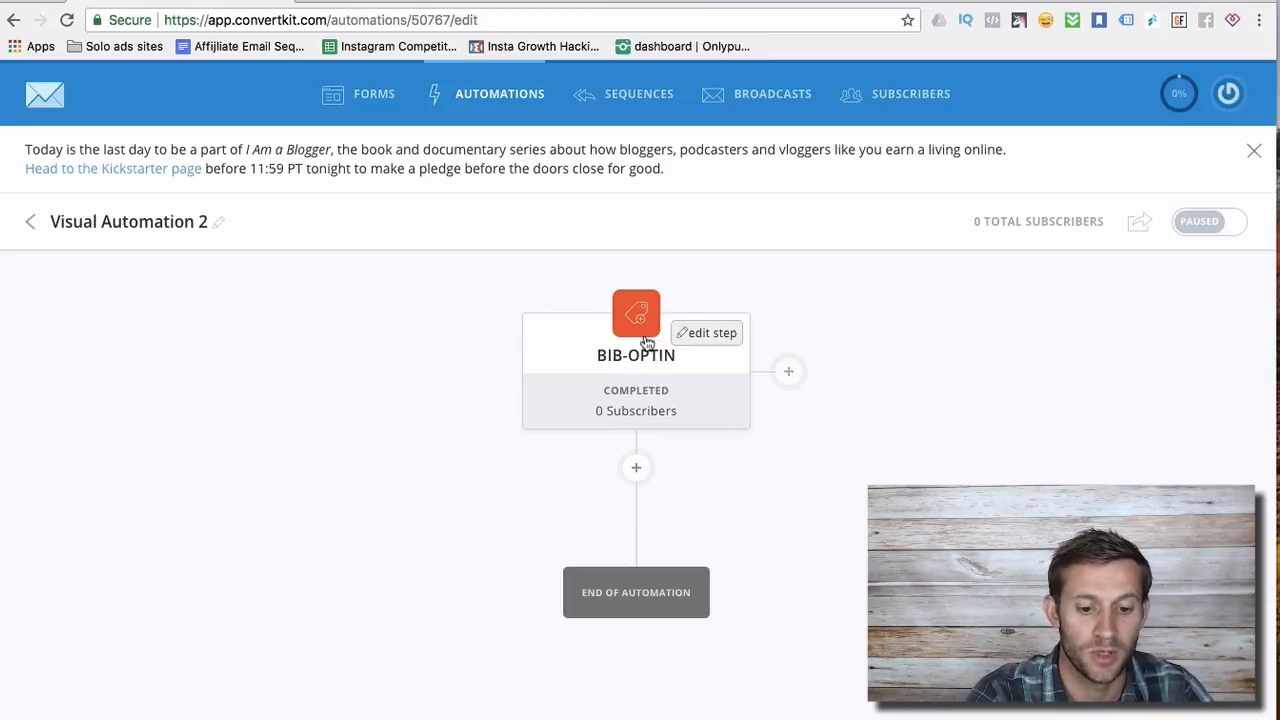
mouse_move(706, 340)
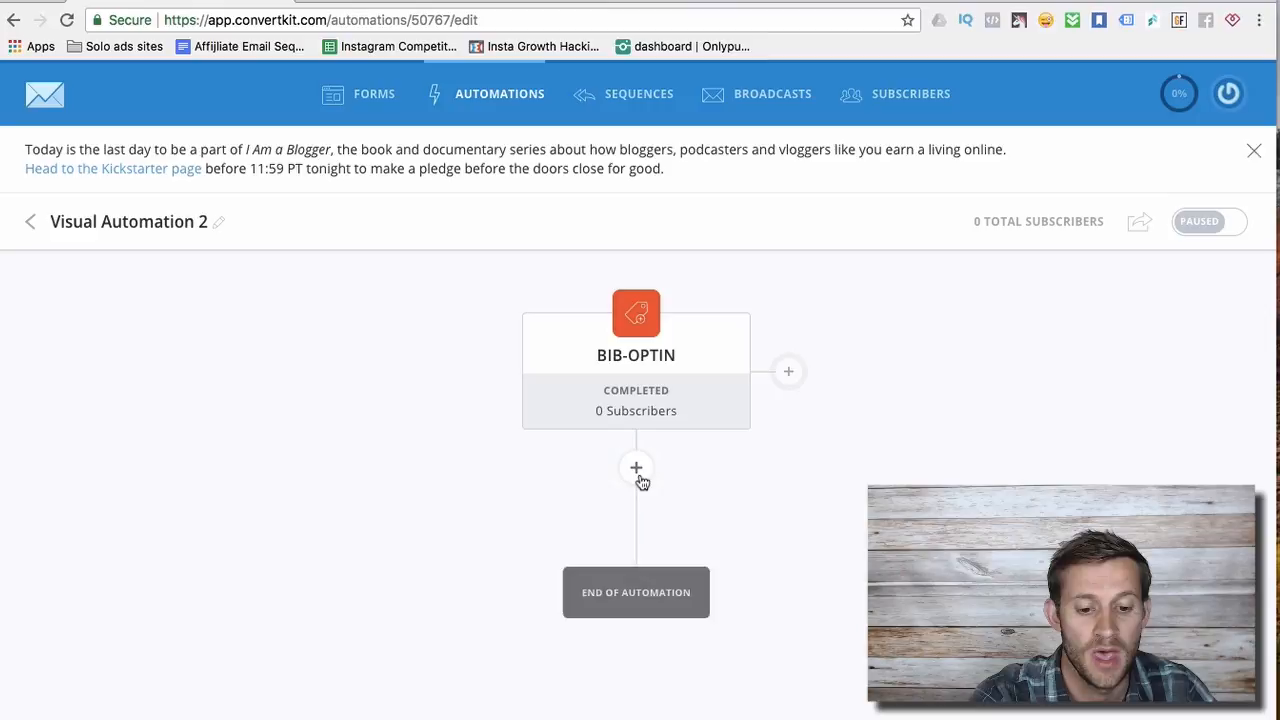
Begin a new step under the BIB-OPTIN trigger, review its Event triggers, then return to Actions
left_click(636, 468)
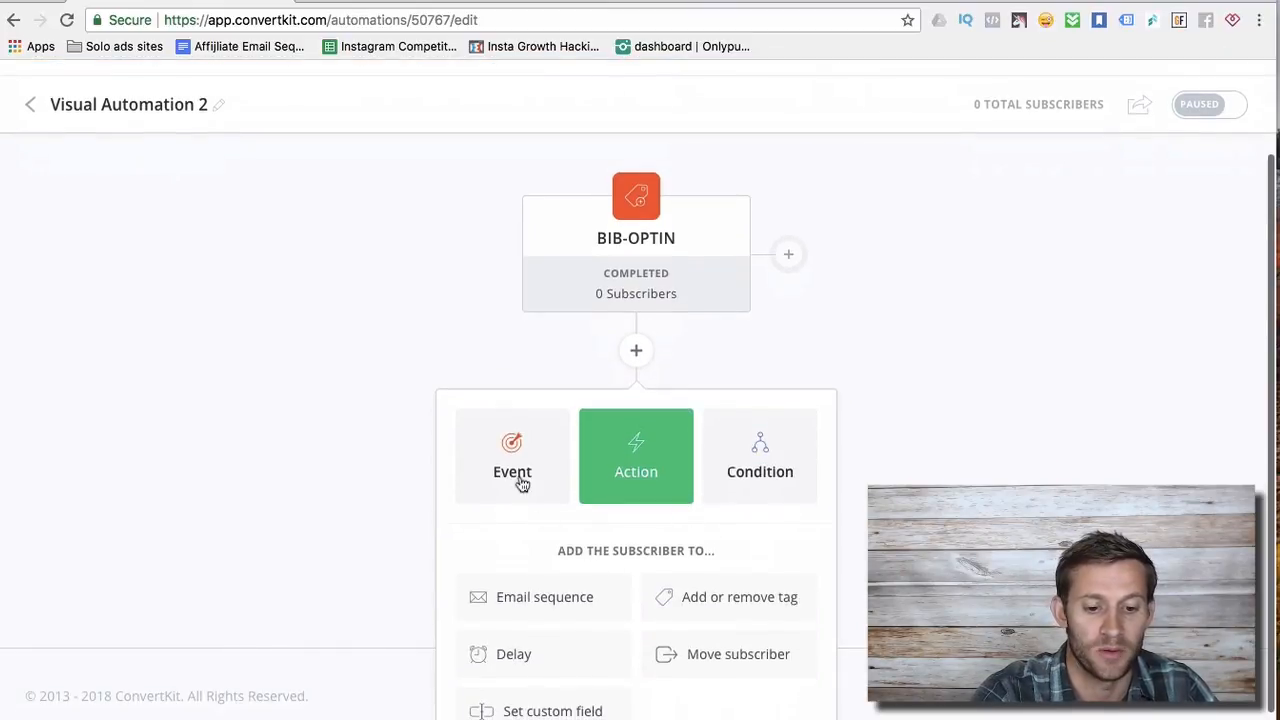
mouse_move(516, 488)
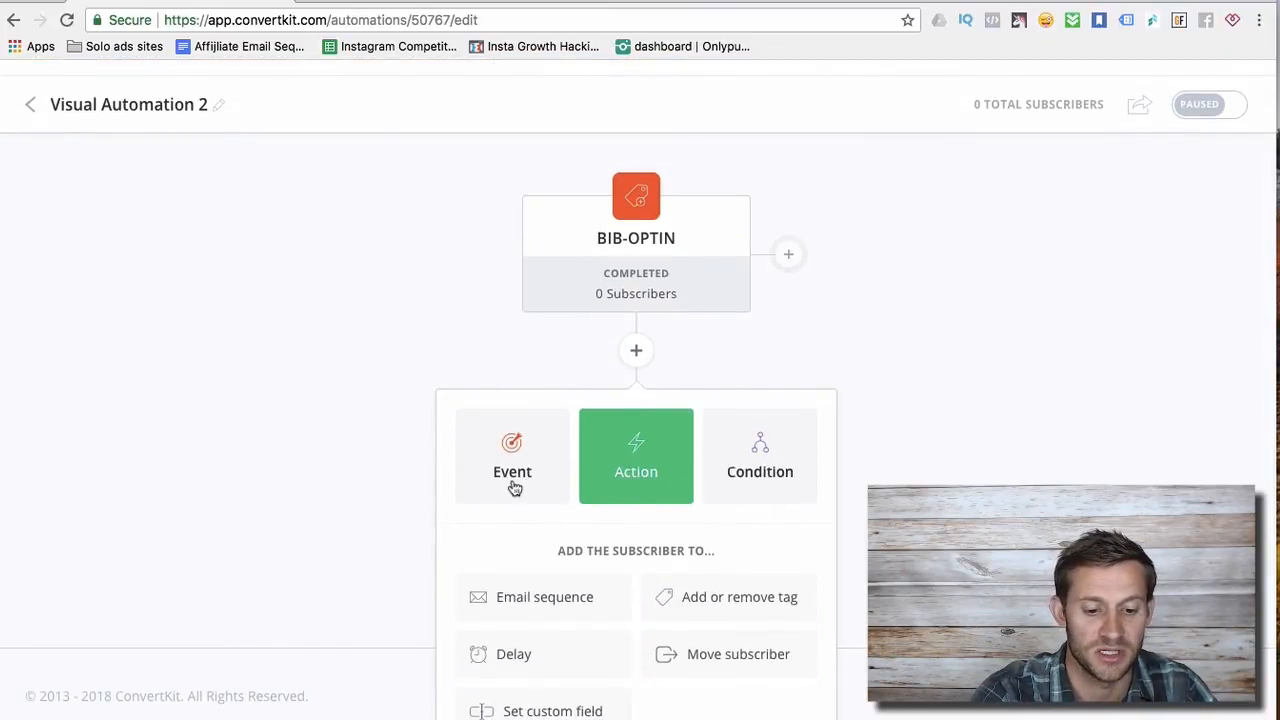
left_click(512, 456)
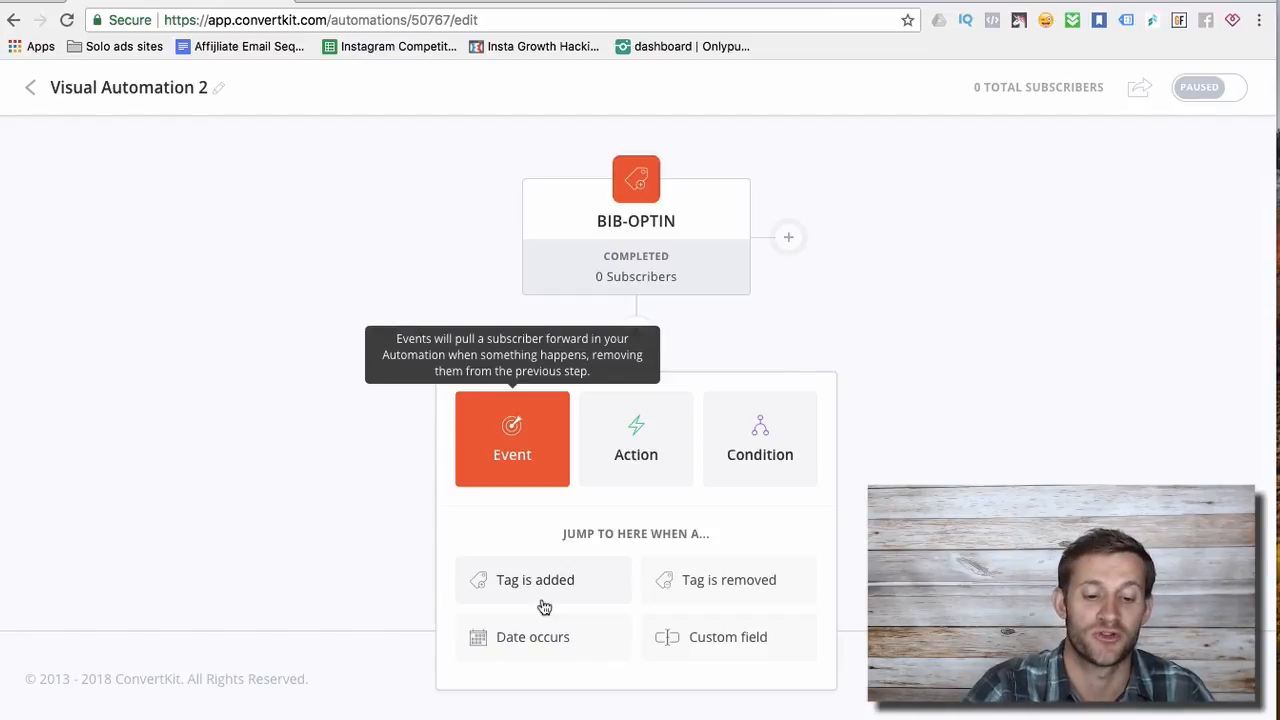
mouse_move(712, 596)
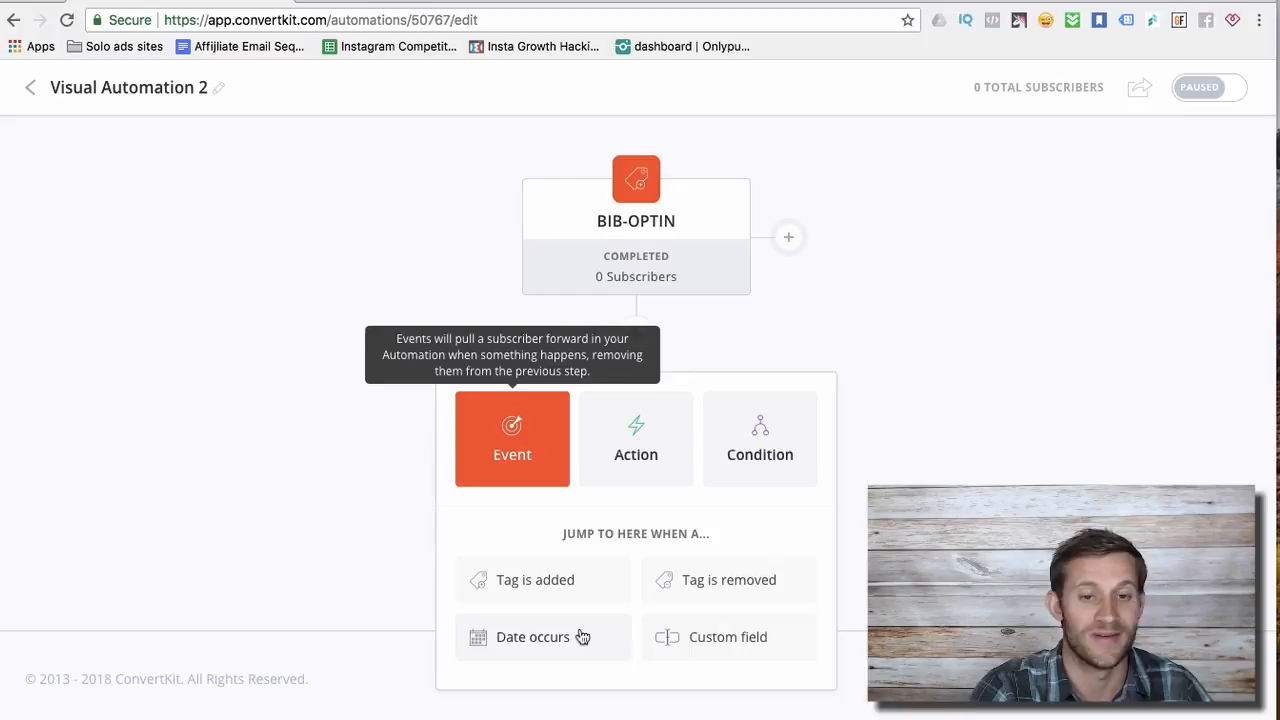
mouse_move(750, 660)
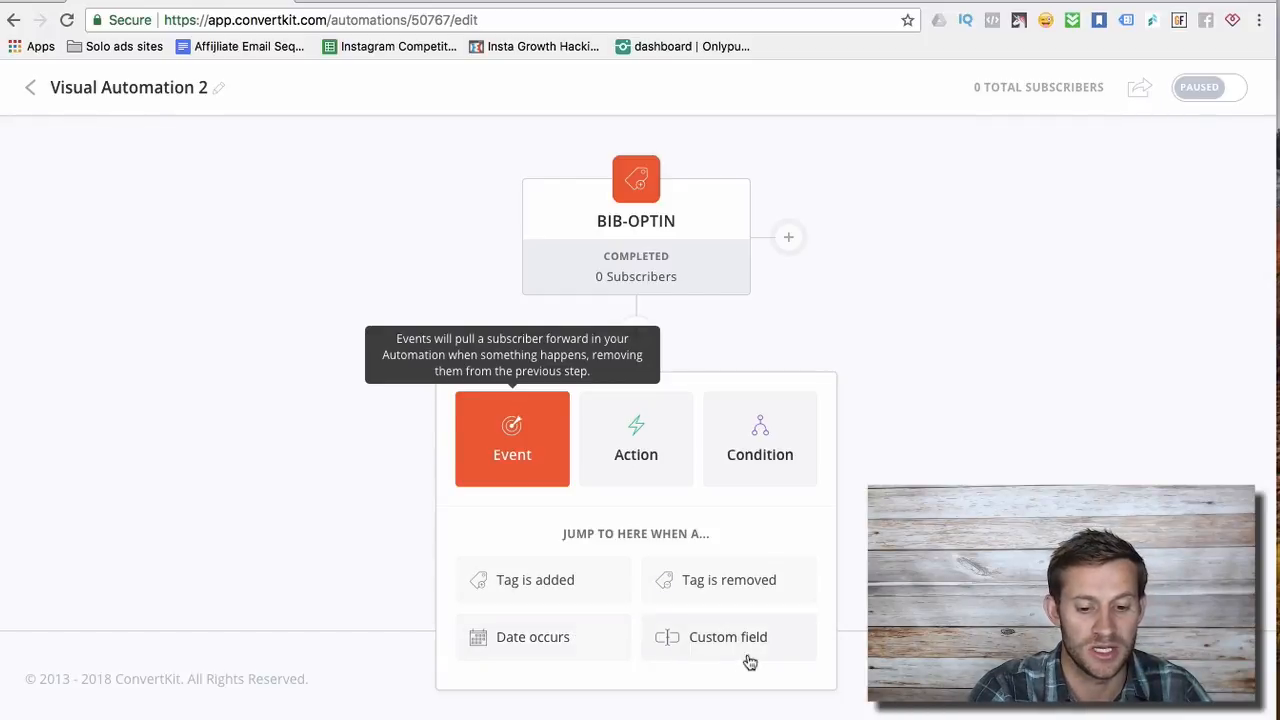
left_click(636, 440)
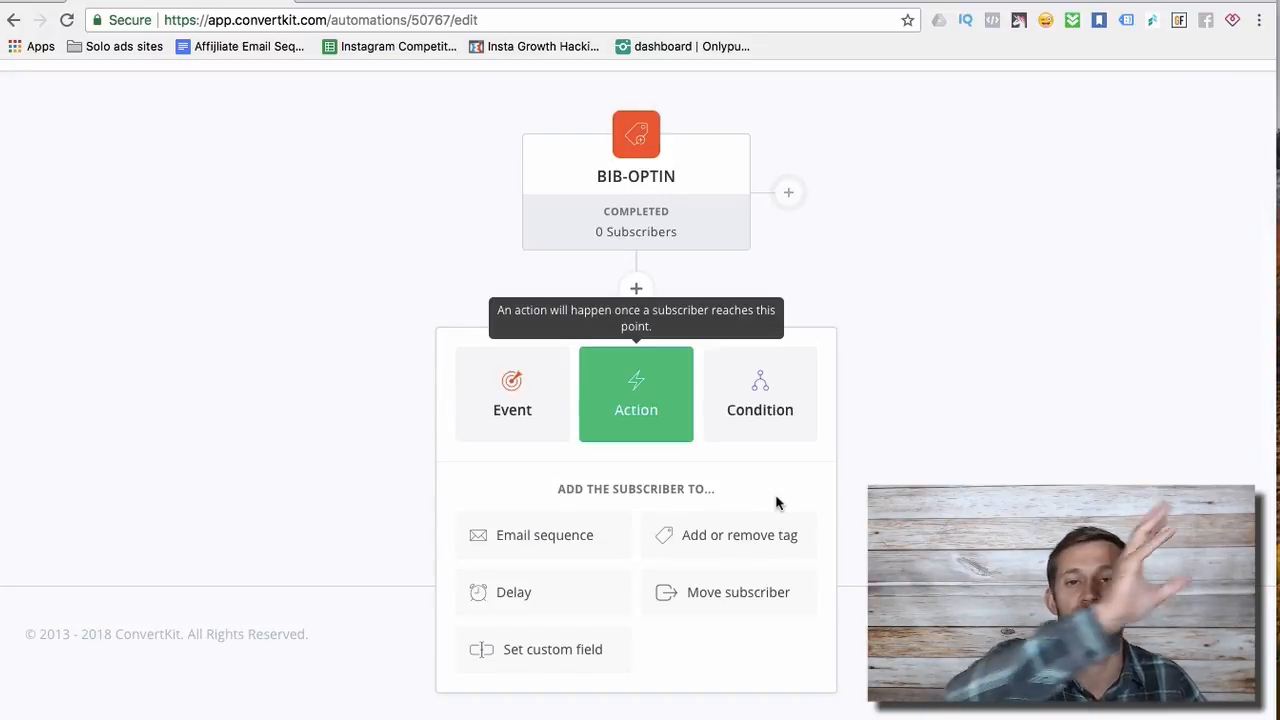
mouse_move(678, 488)
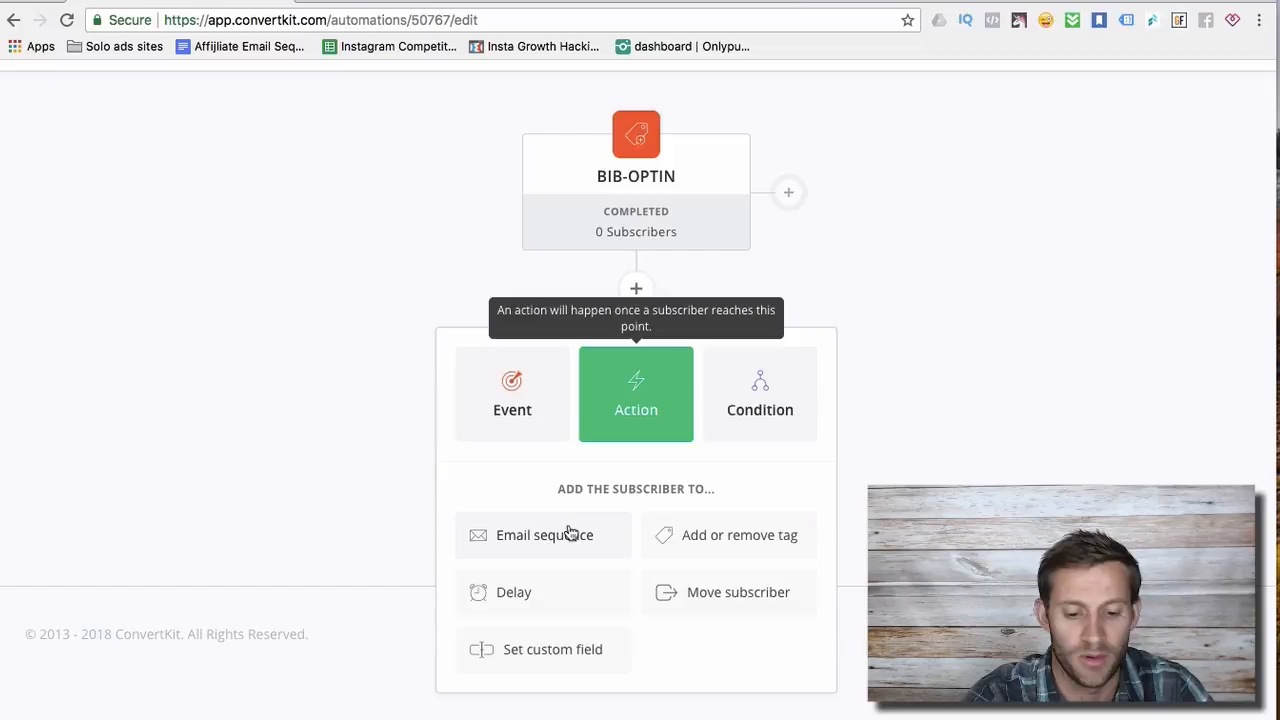
mouse_move(704, 540)
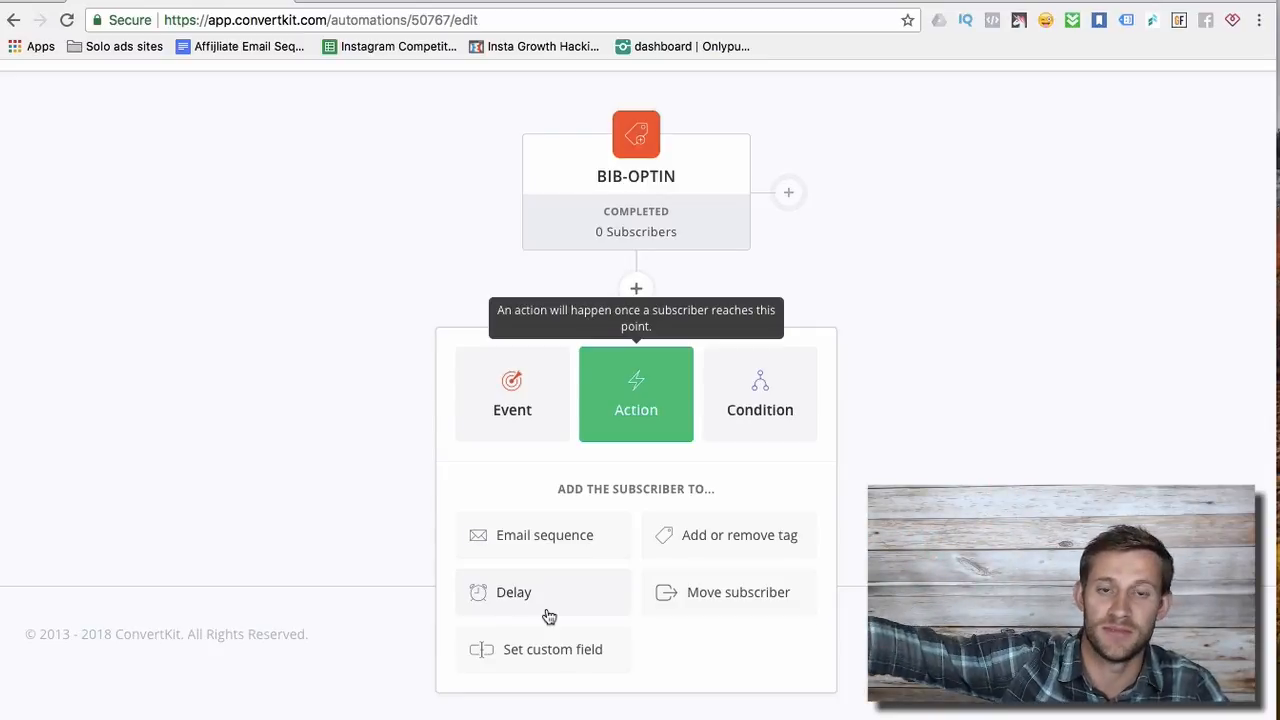
mouse_move(696, 604)
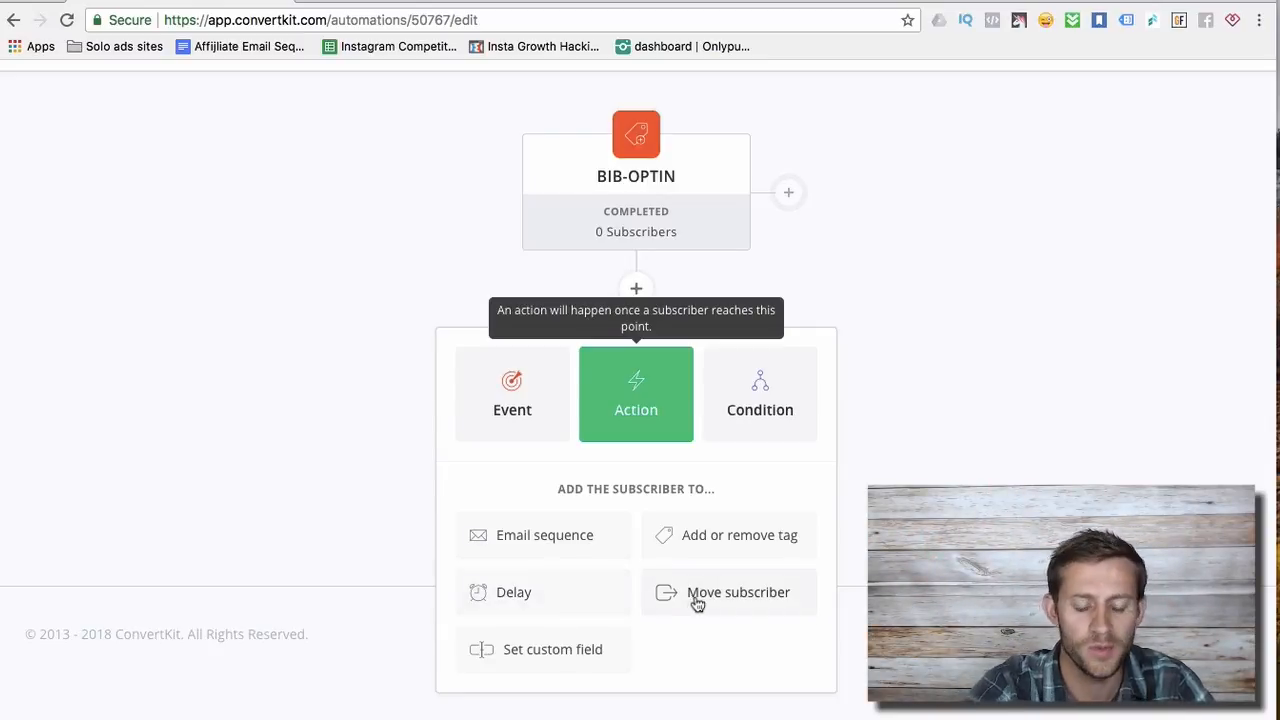
Add an Email sequence action after the tag trigger that enrolls subscribers in BIB - OPTIN
left_click(760, 394)
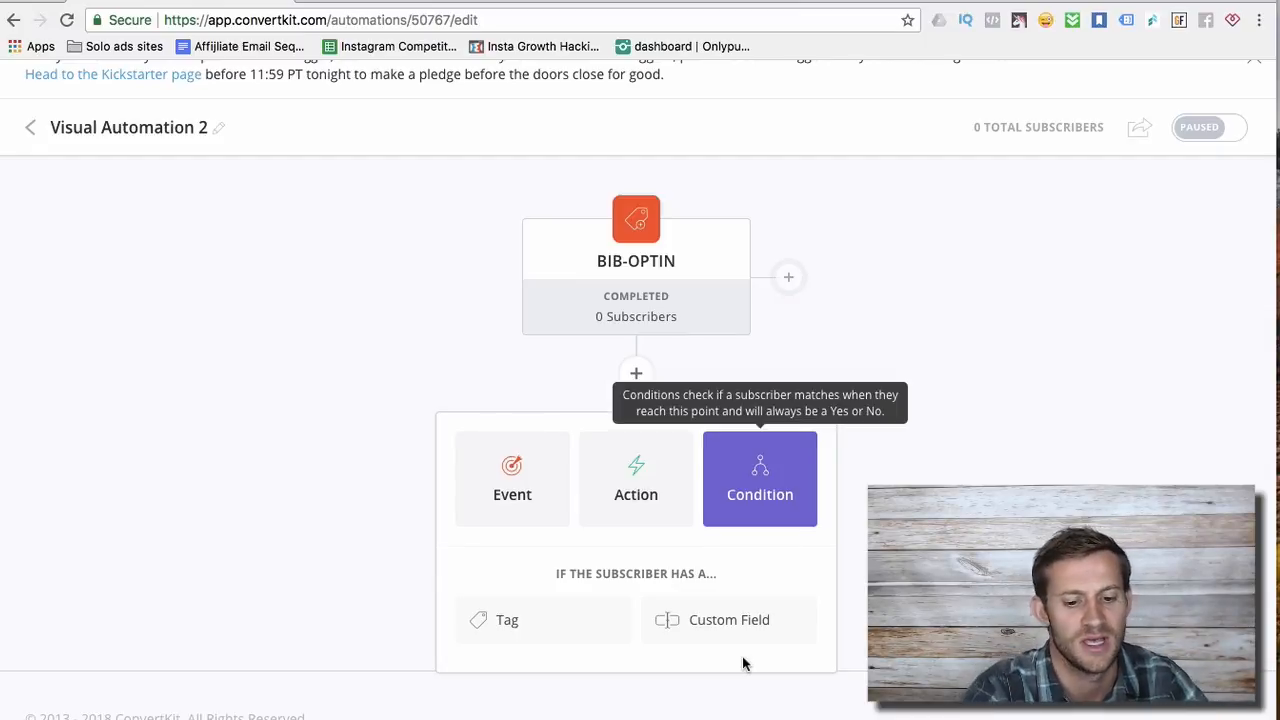
left_click(636, 478)
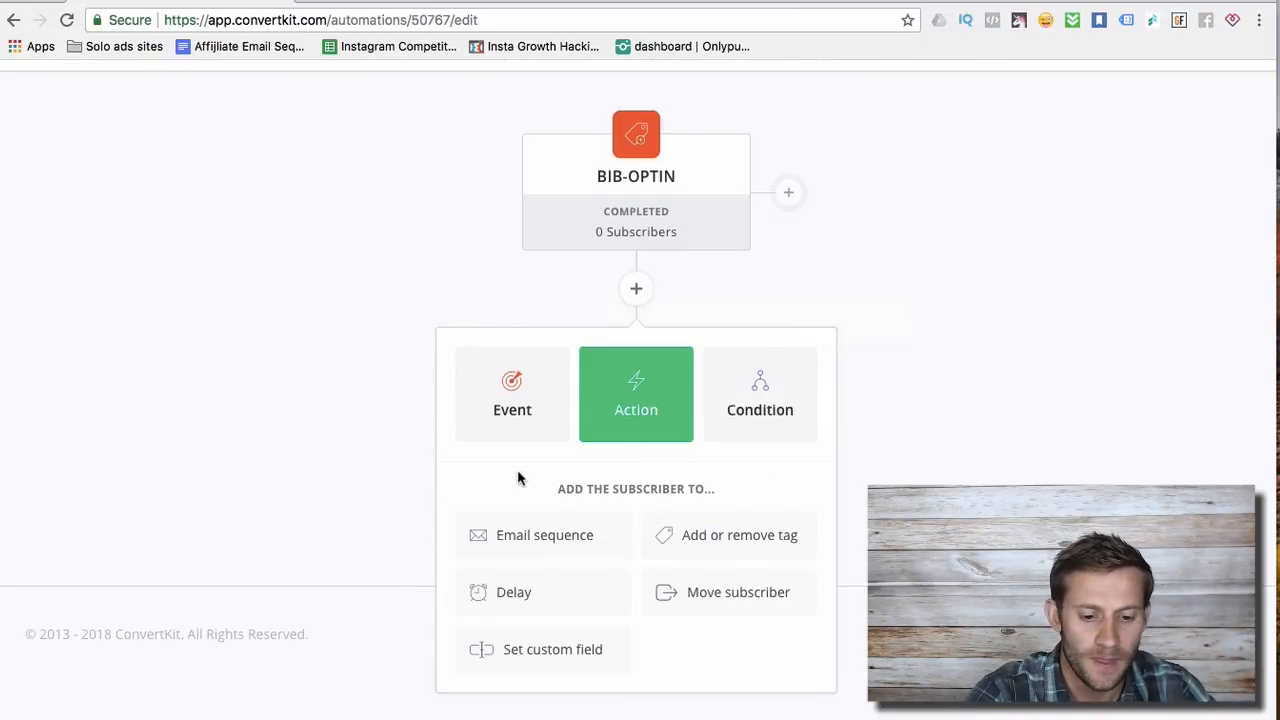
mouse_move(560, 548)
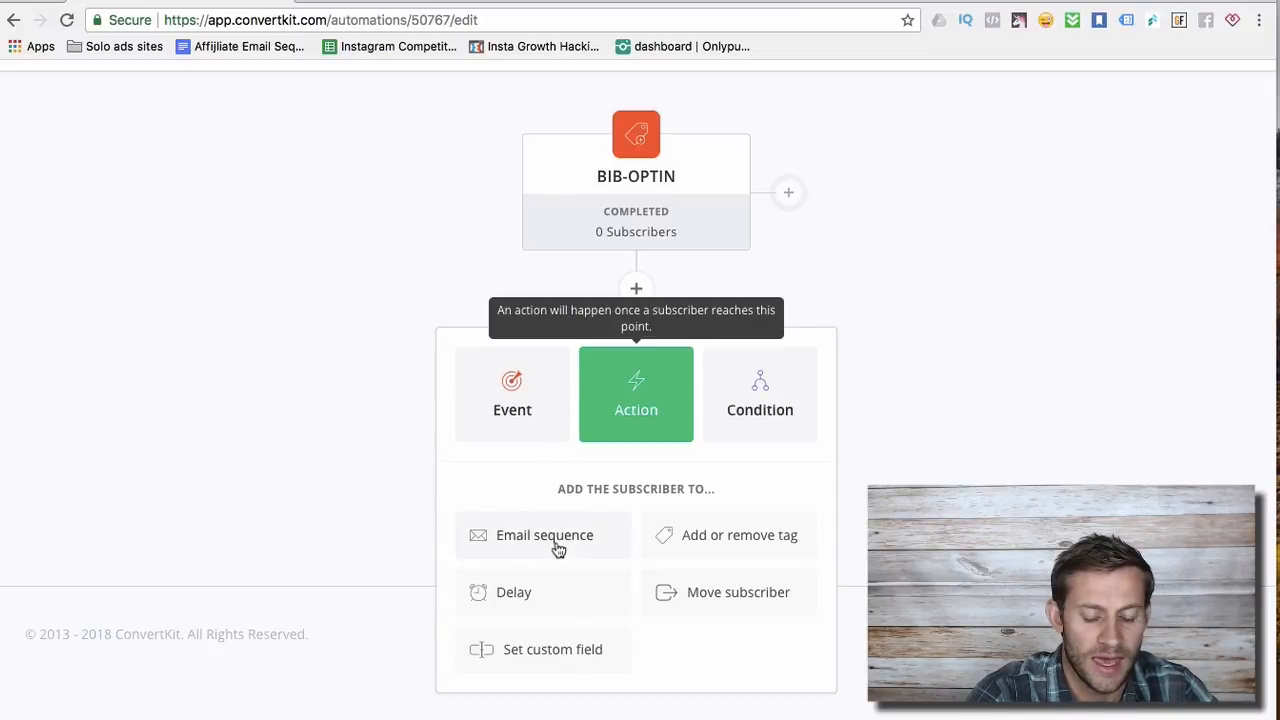
left_click(544, 534)
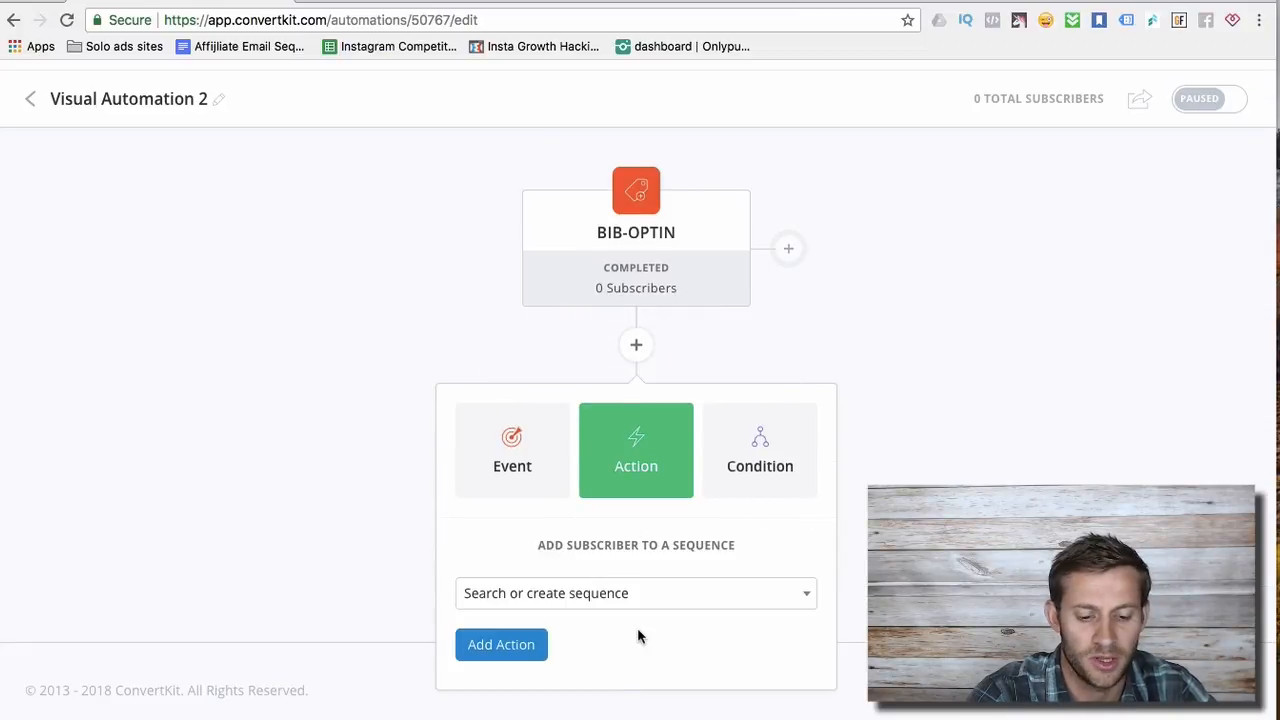
left_click(636, 592)
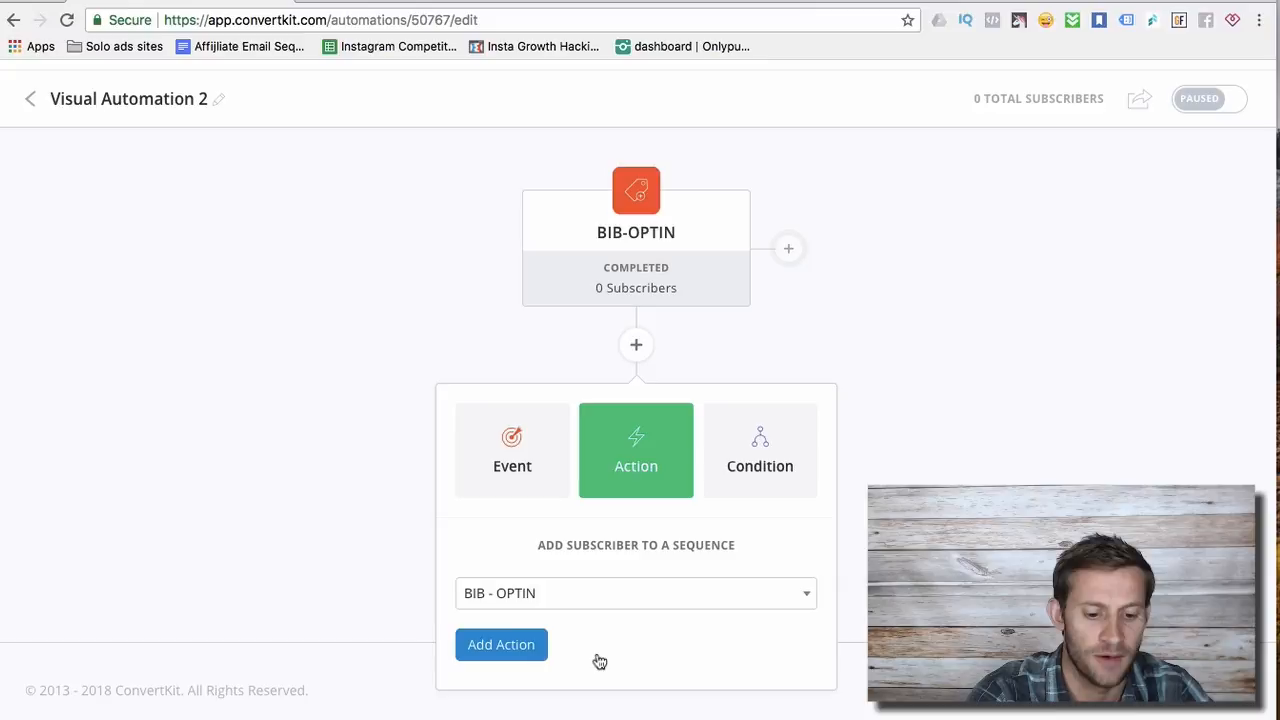
left_click(500, 644)
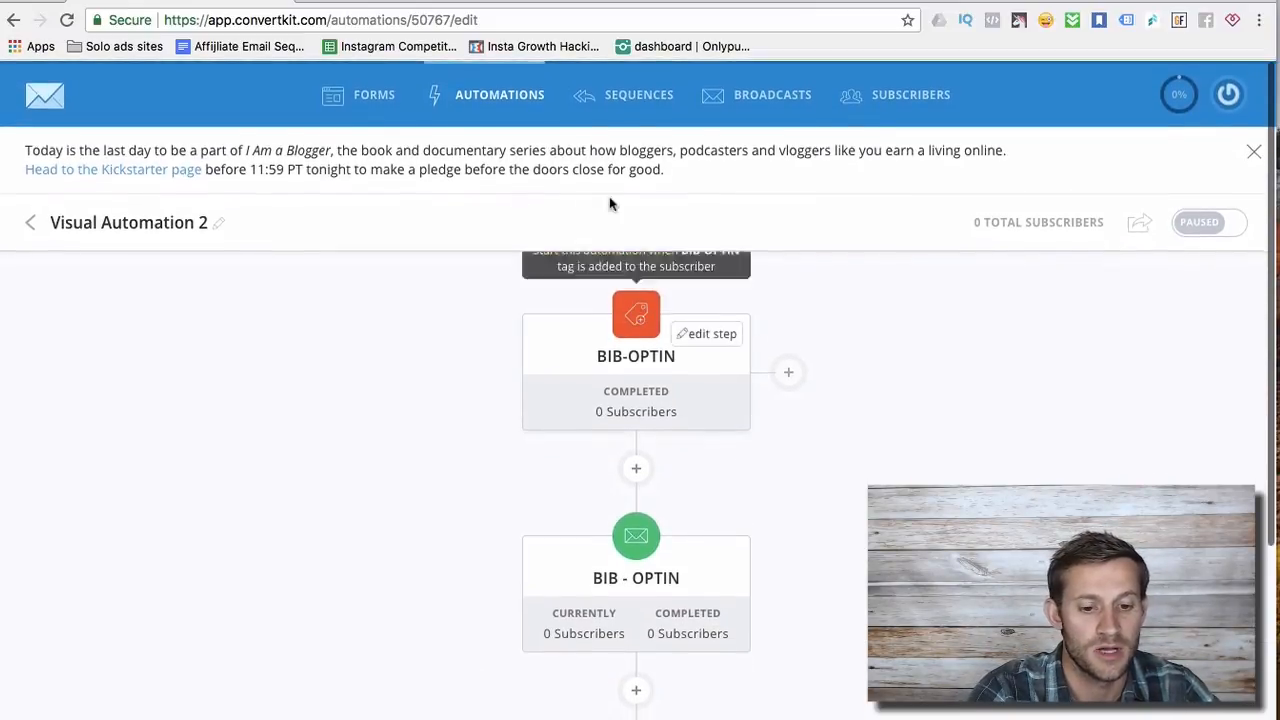
Go to Sequences and enter the BIB - OPTIN sequence
left_click(638, 94)
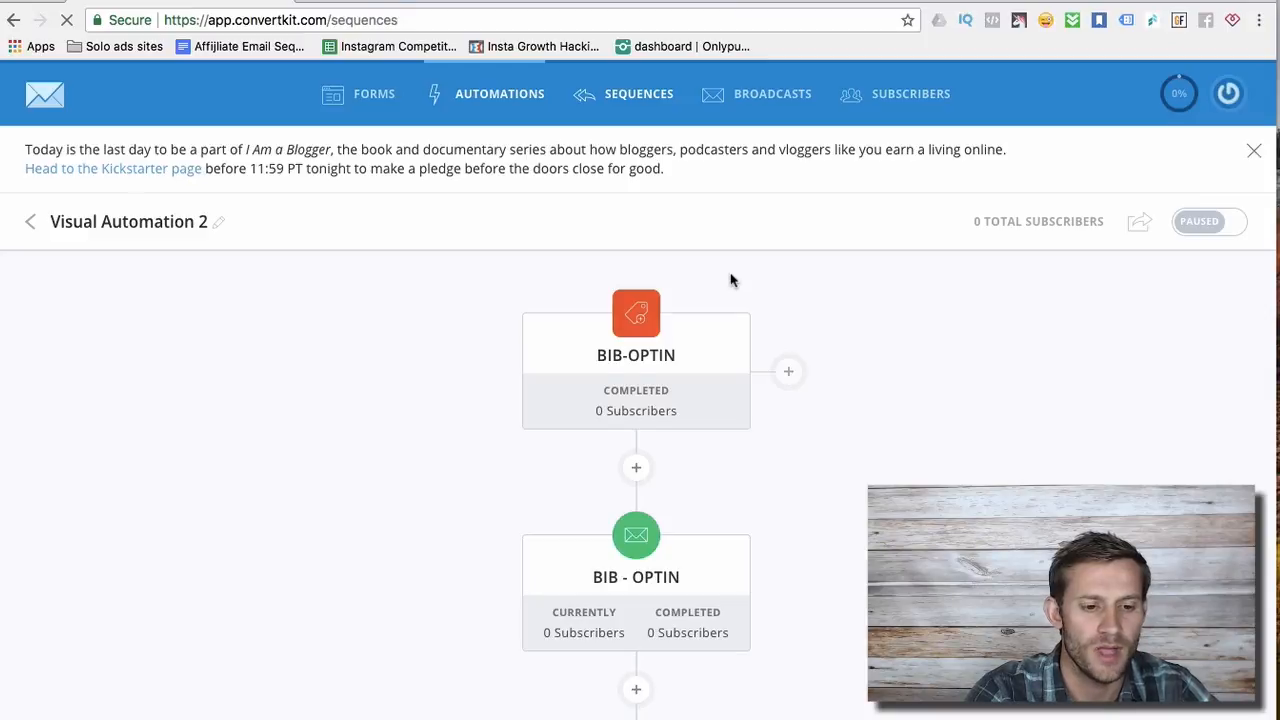
left_click(638, 94)
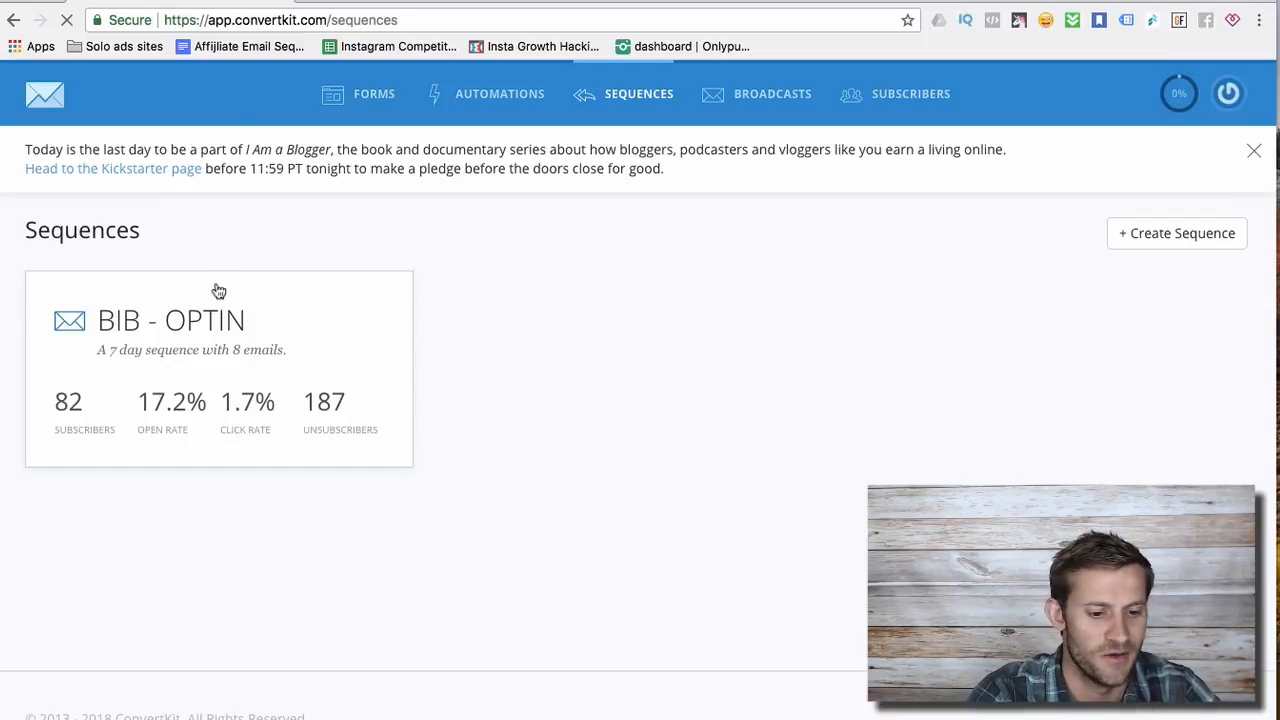
mouse_move(226, 304)
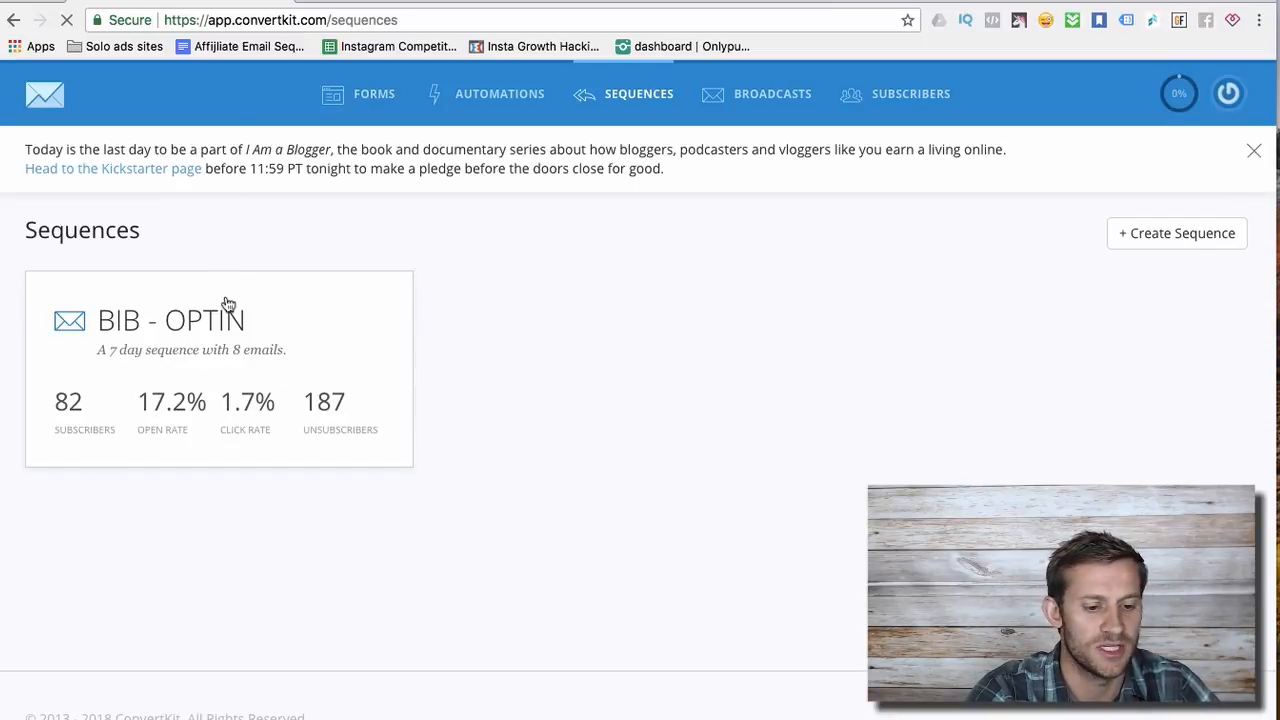
left_click(220, 320)
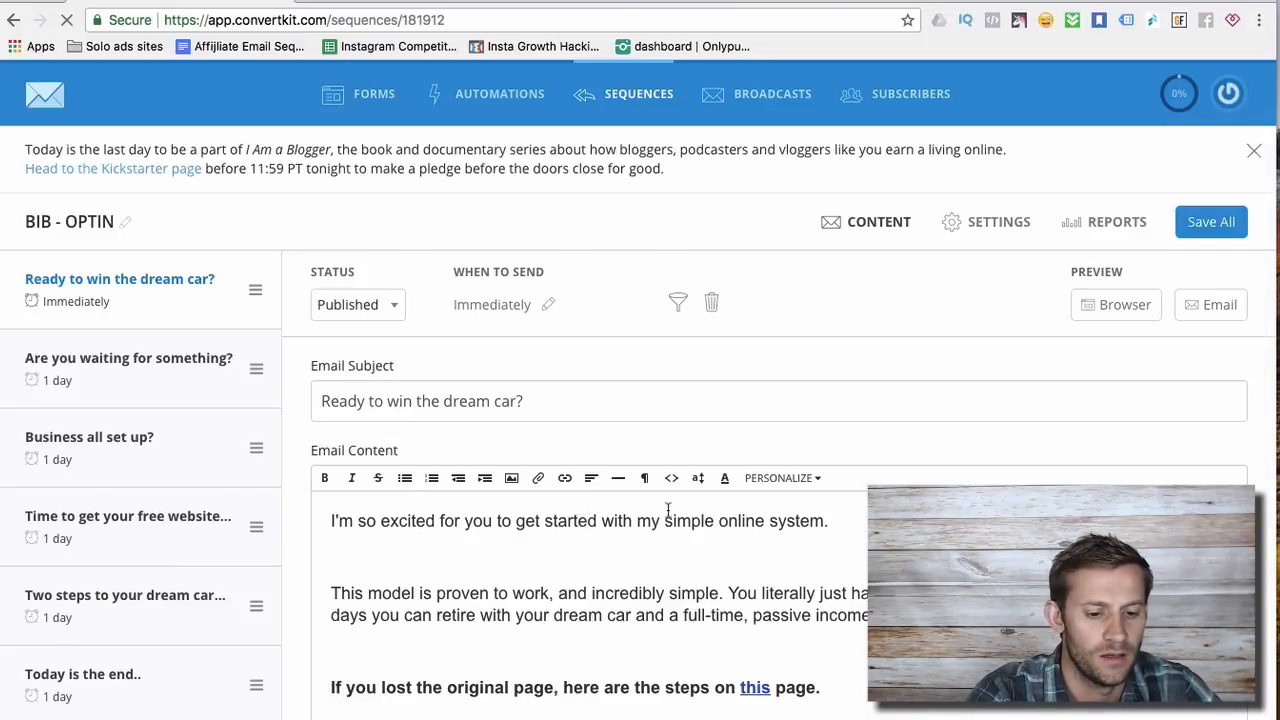
Scroll through its settings: send days, time, template and exclusion options
scroll("down", 3)
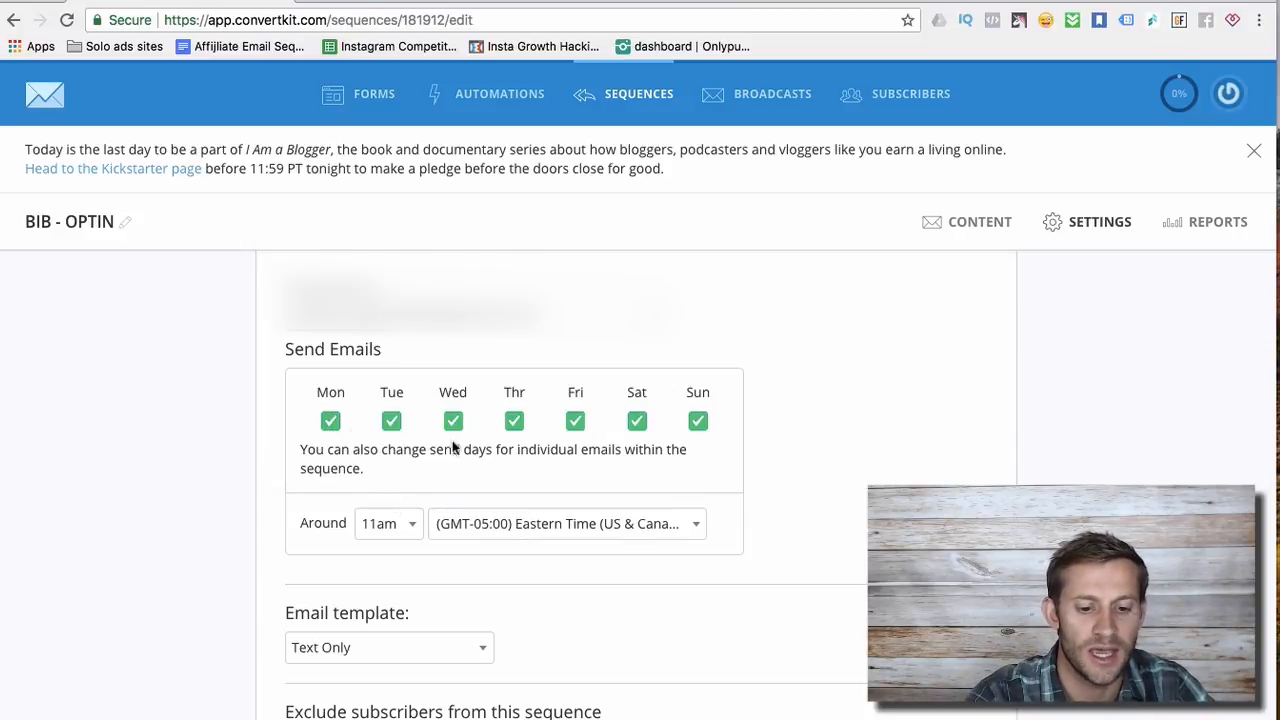
scroll("down", 3)
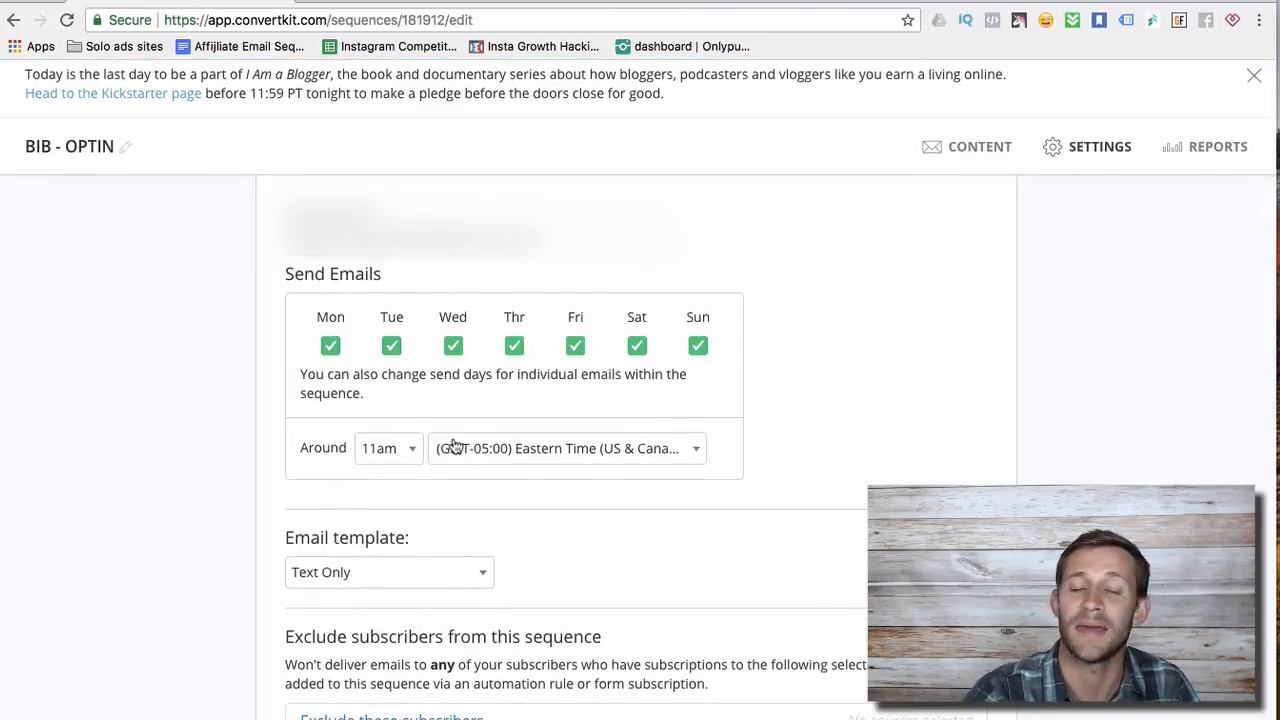
scroll("down", 3)
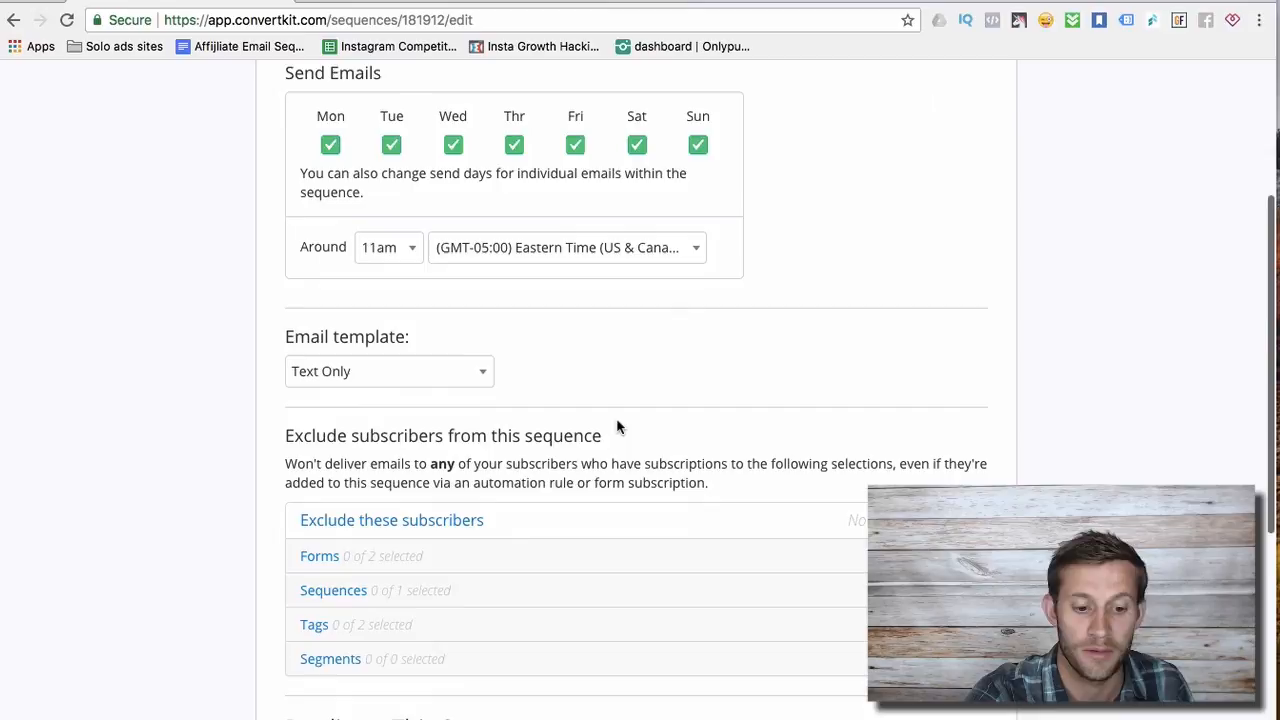
scroll("down", 3)
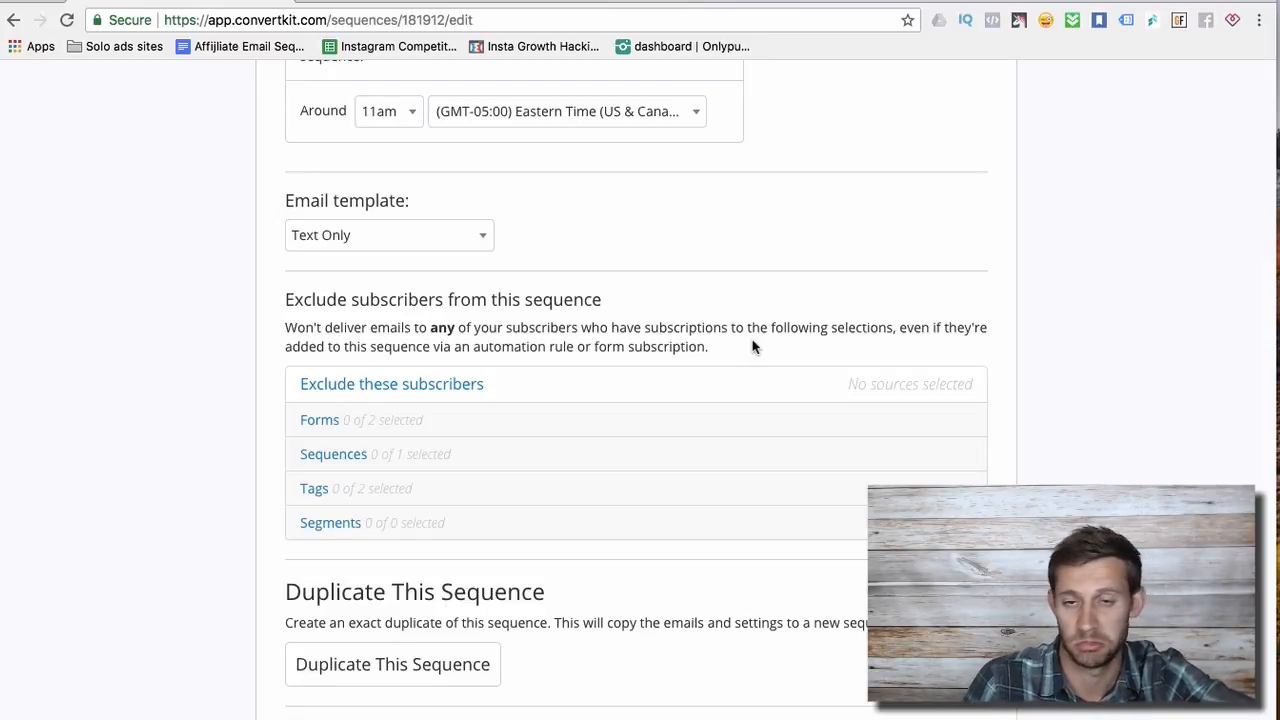
scroll("down", 3)
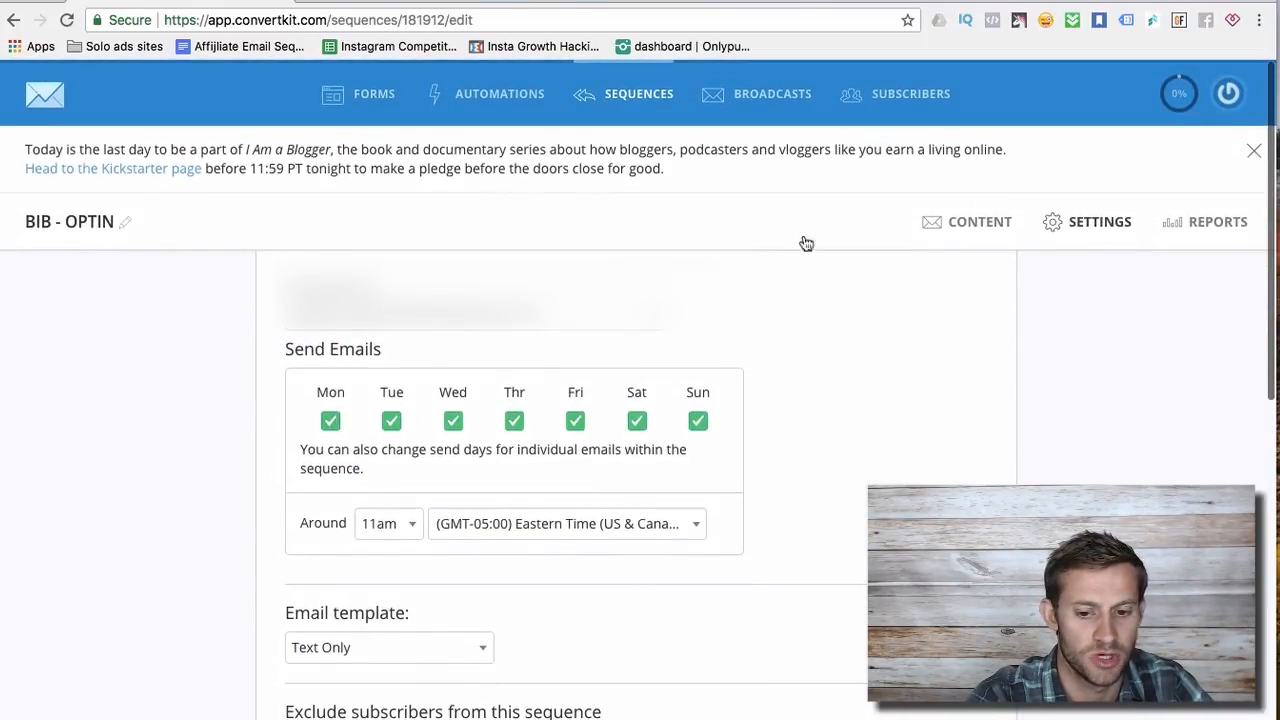
View the sequence's Reports with per-email open rate, click rate, sends and unsubscribes
left_click(1218, 220)
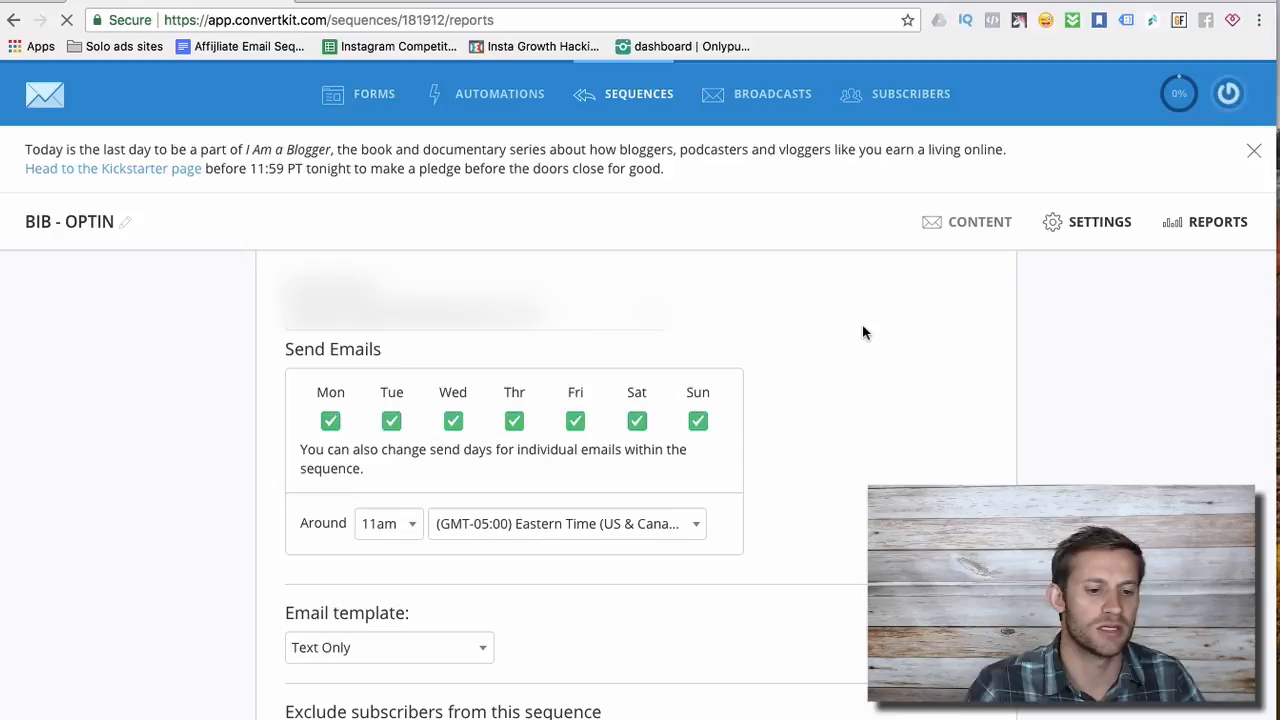
left_click(1218, 220)
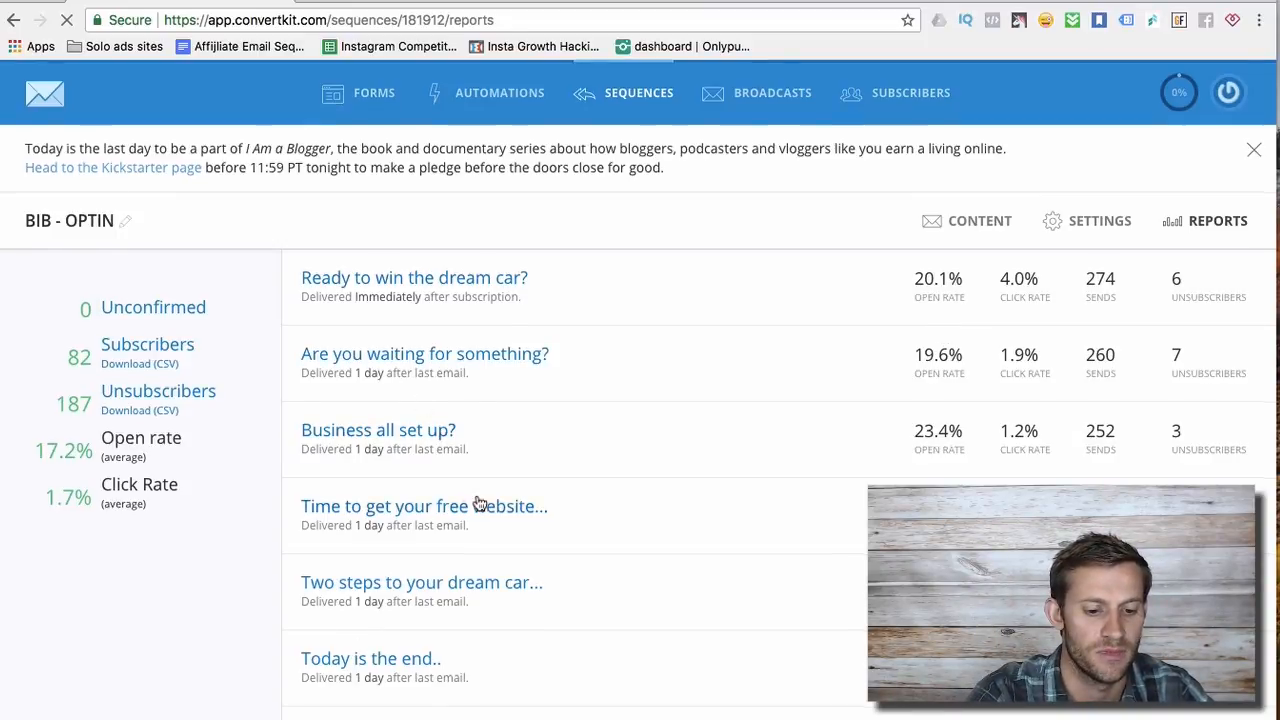
scroll("down", 3)
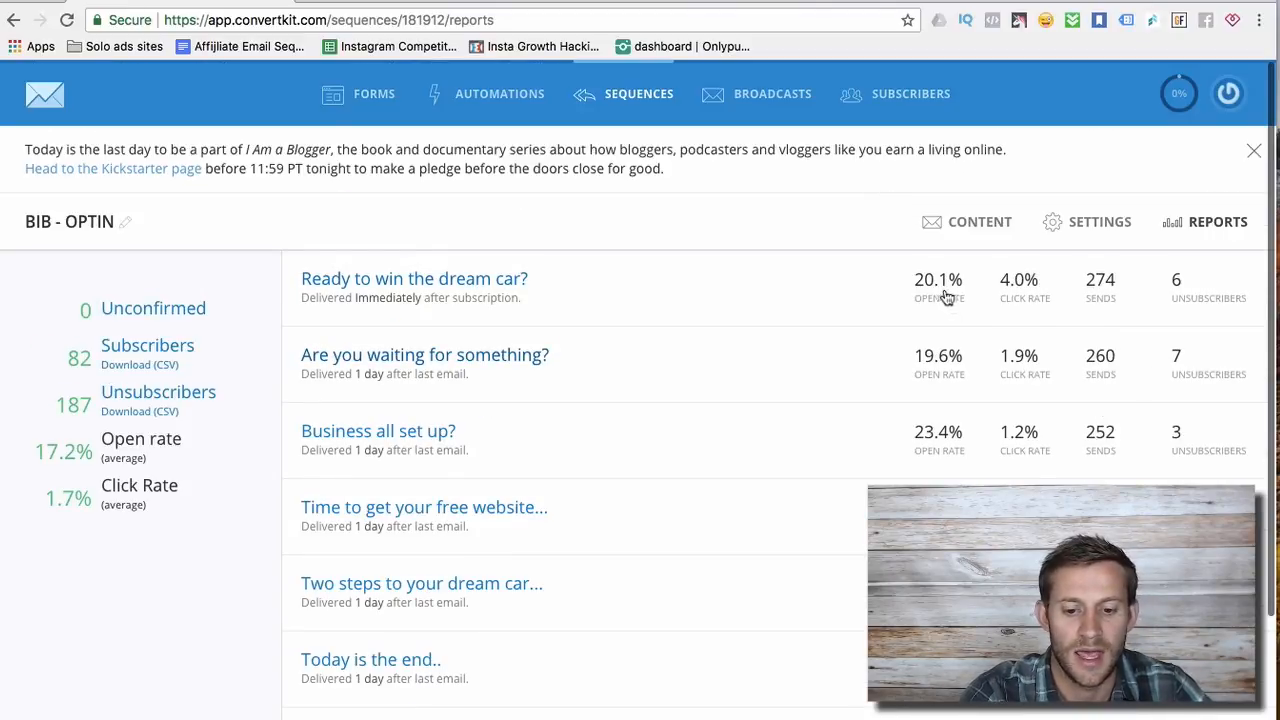
scroll("down", 3)
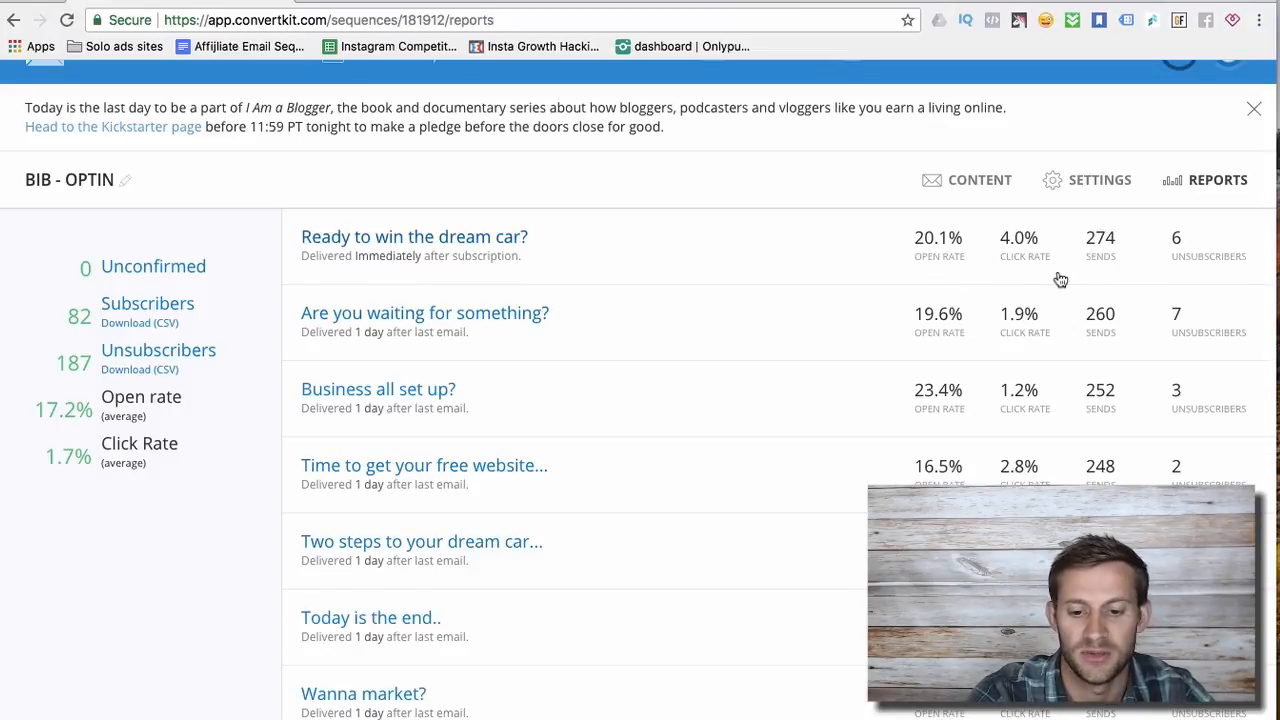
mouse_move(1018, 286)
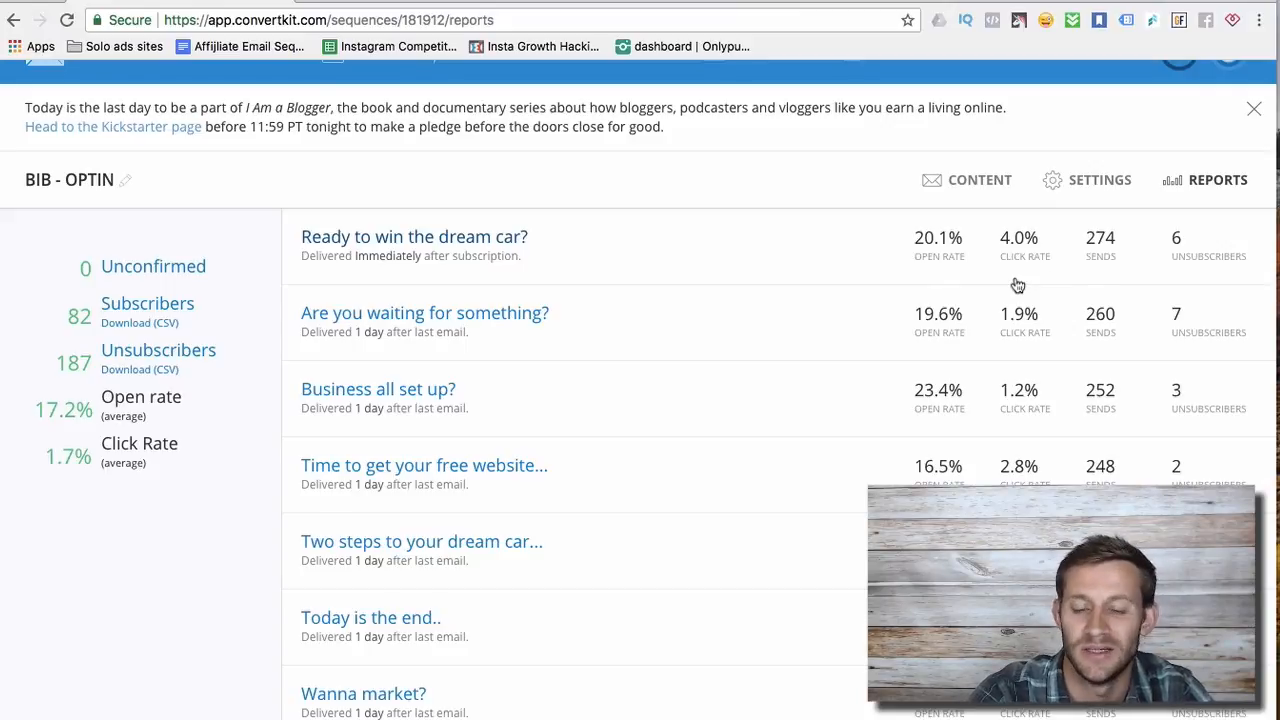
scroll("down", 3)
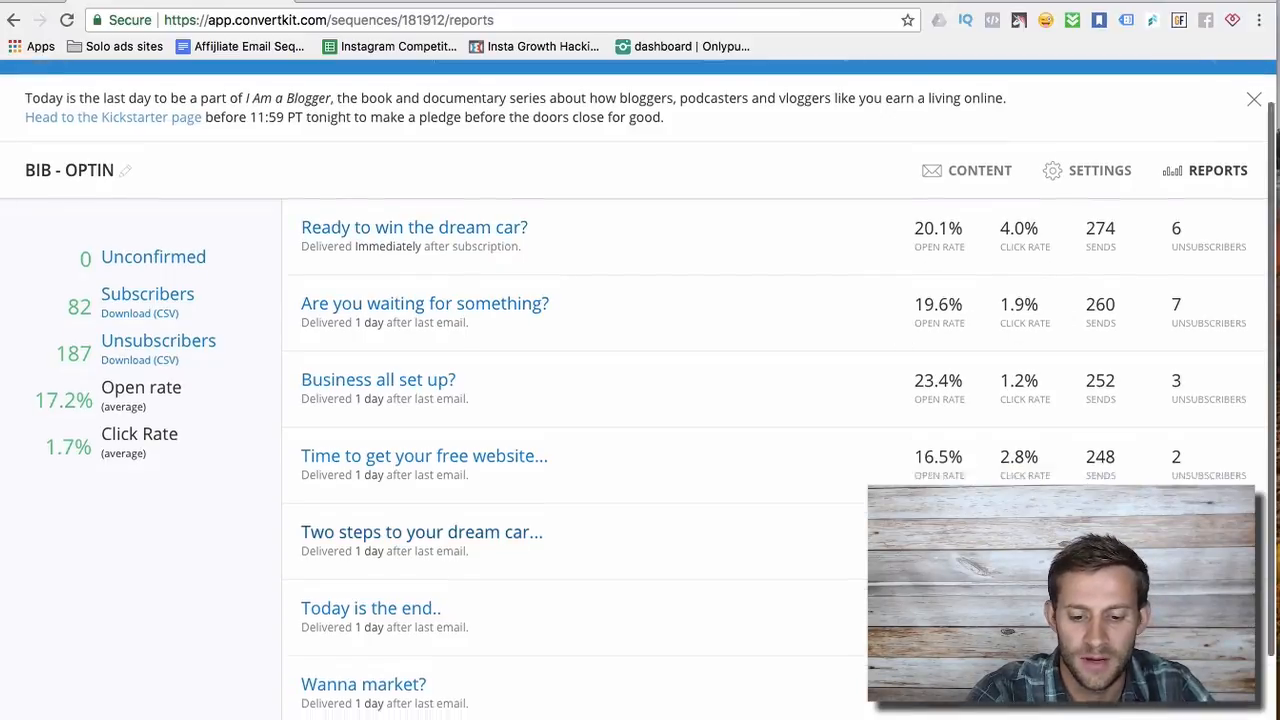
left_click(1252, 100)
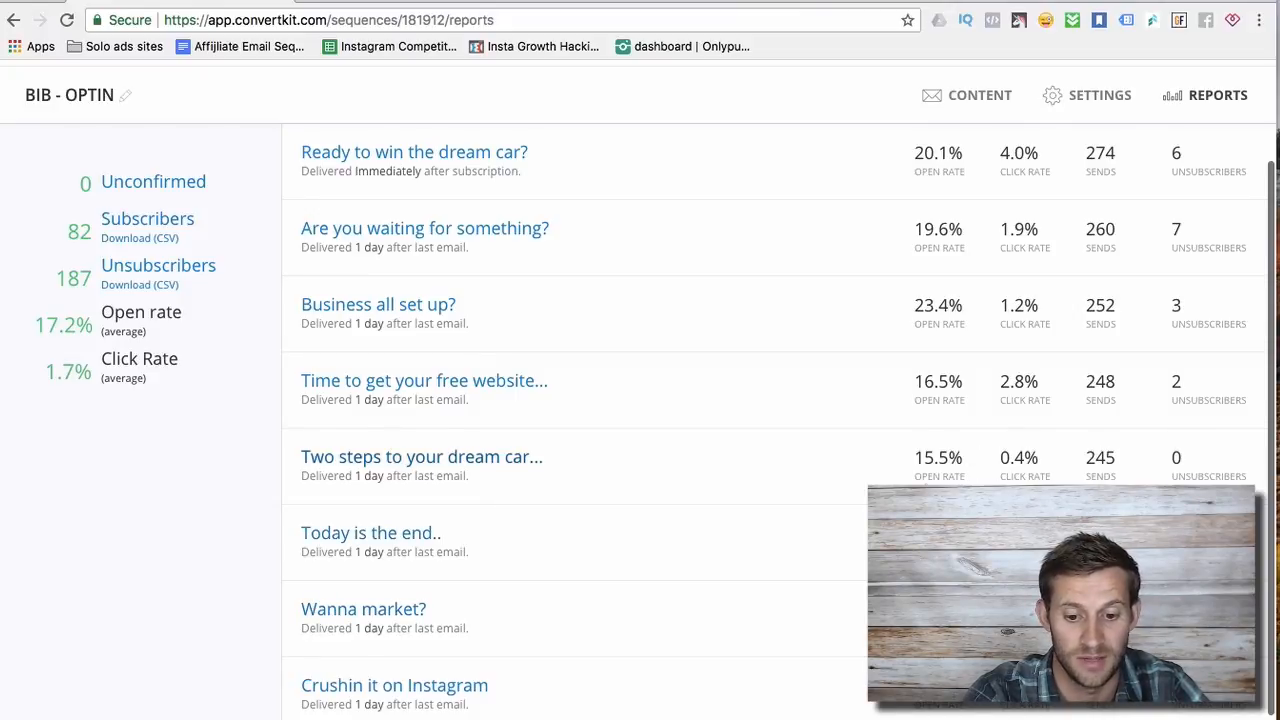
mouse_move(952, 476)
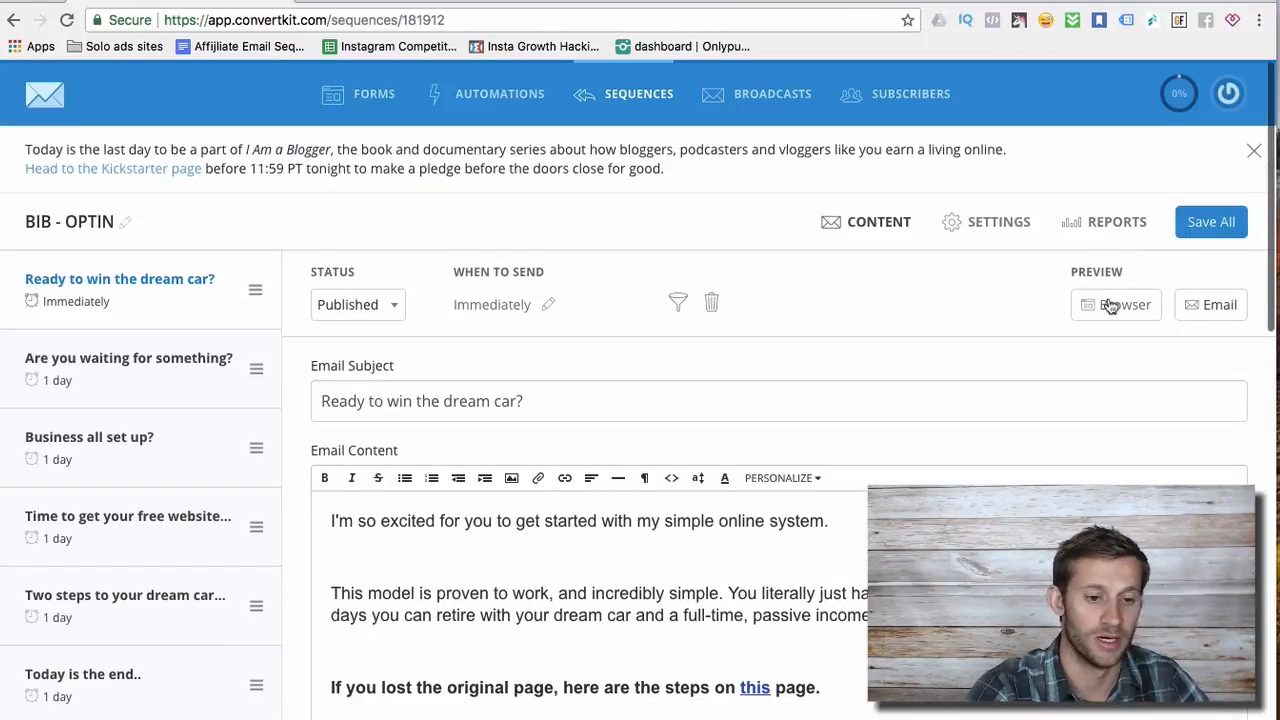
Return to the sequence's Content view with the 'Ready to win the dream car?' email
left_click(1116, 304)
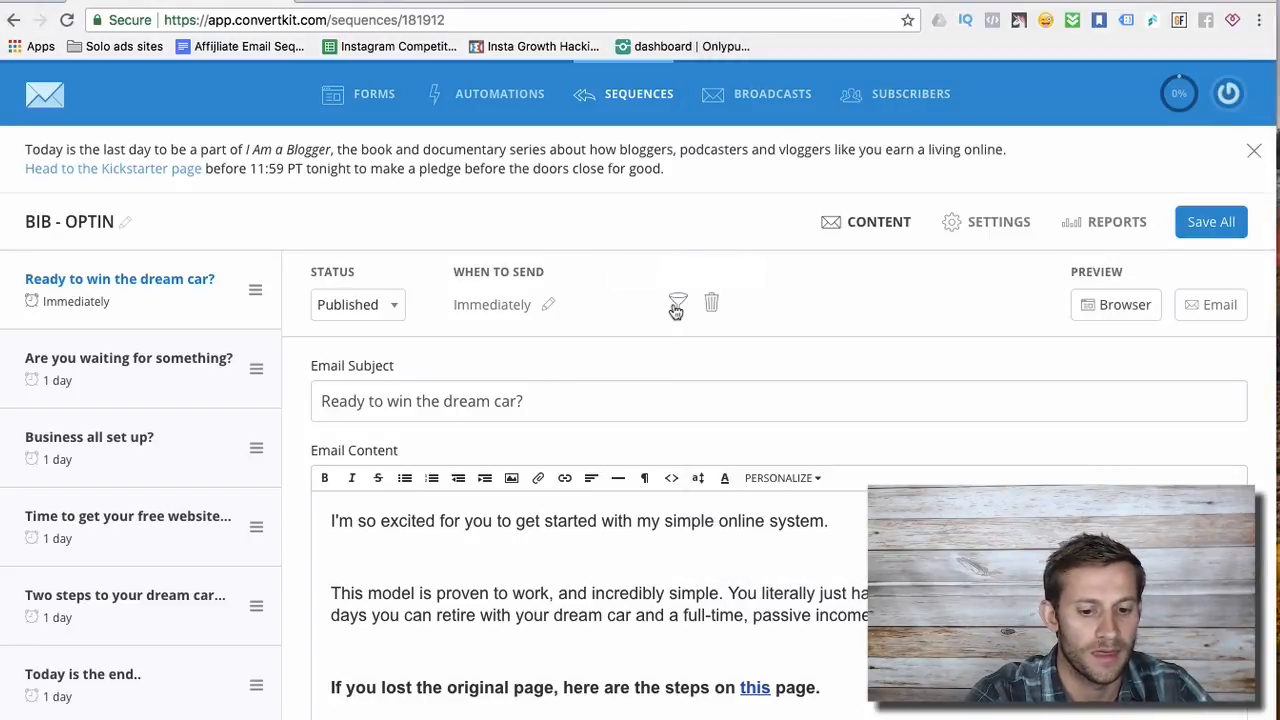
left_click(678, 304)
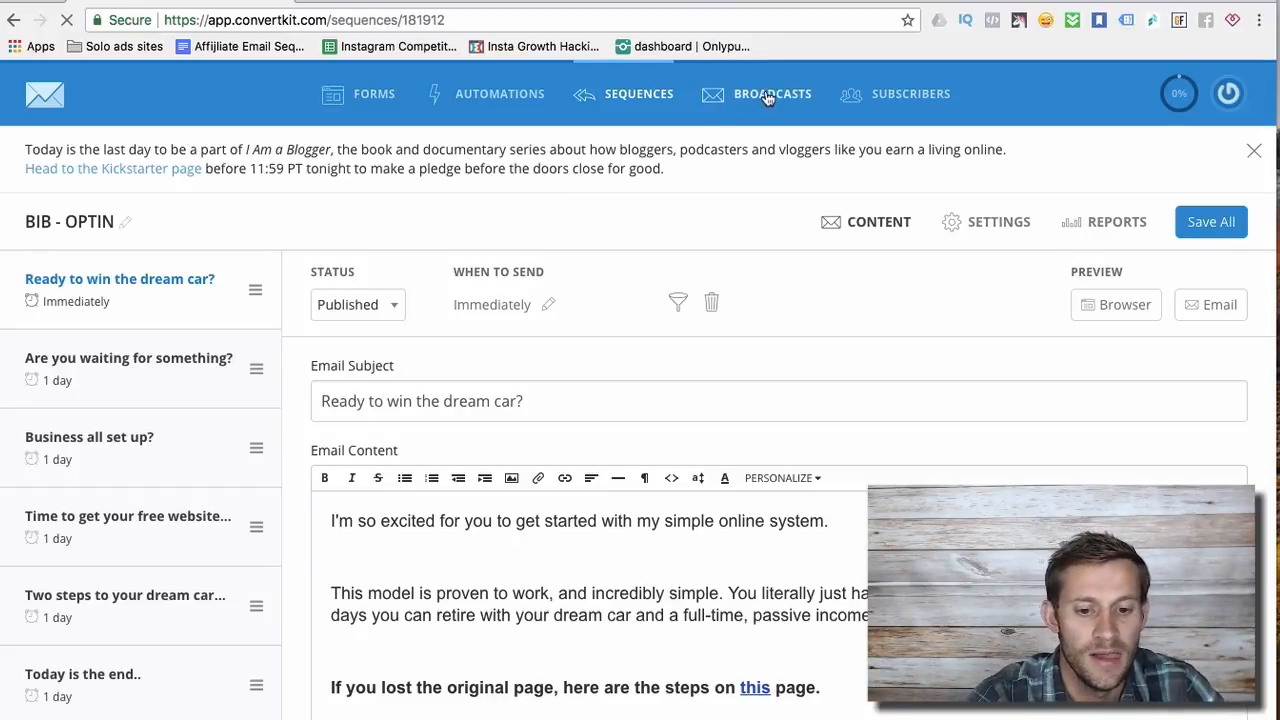
Go to Broadcasts and enter the New Broadcast draft
left_click(772, 94)
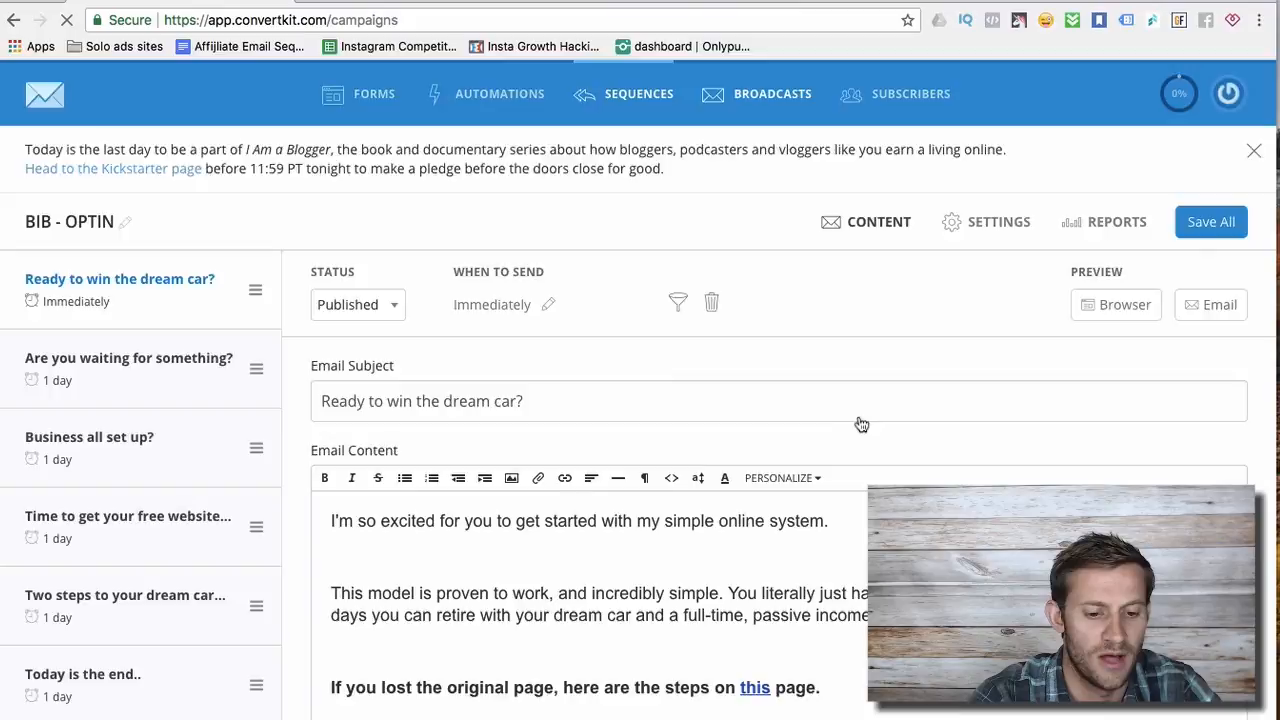
left_click(772, 94)
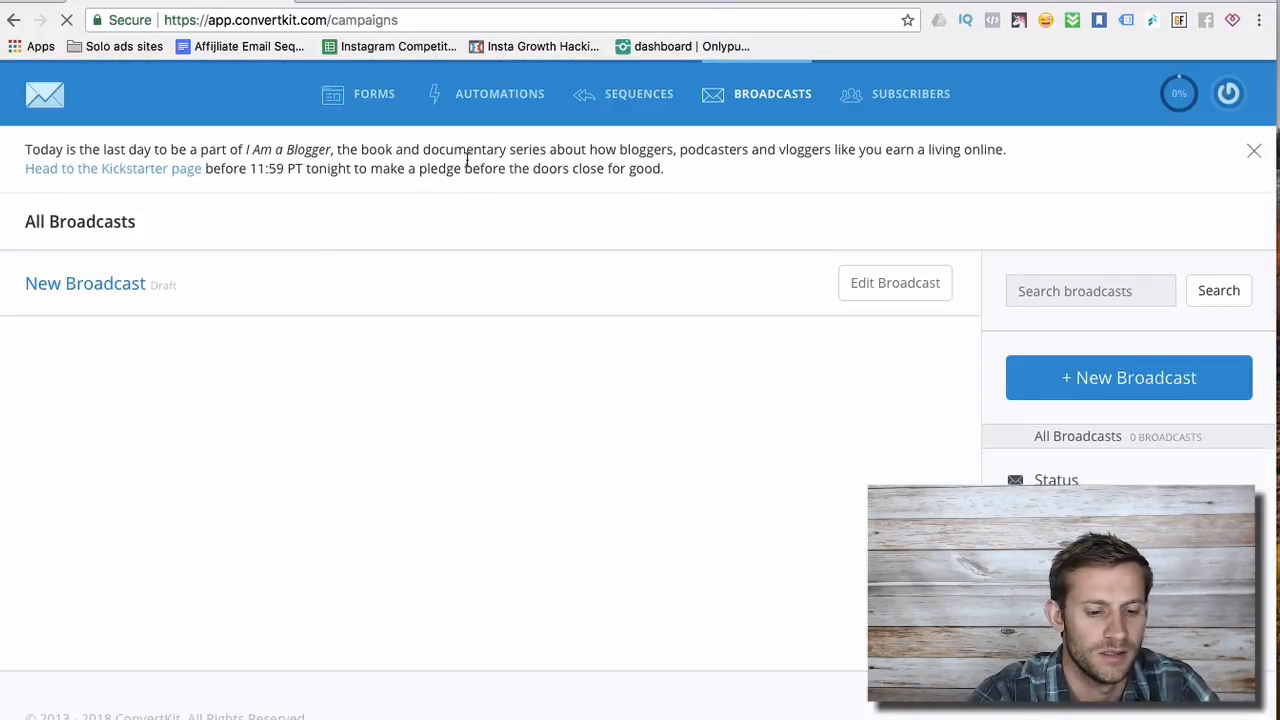
left_click(84, 284)
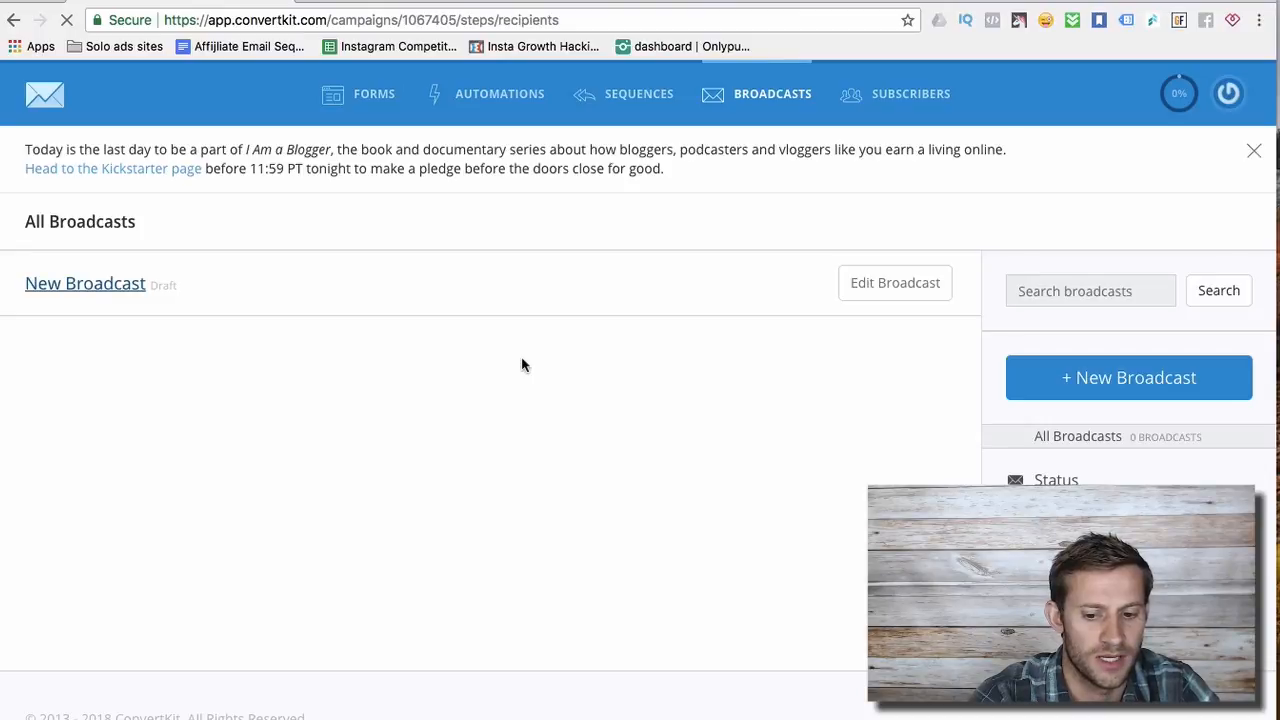
left_click(84, 284)
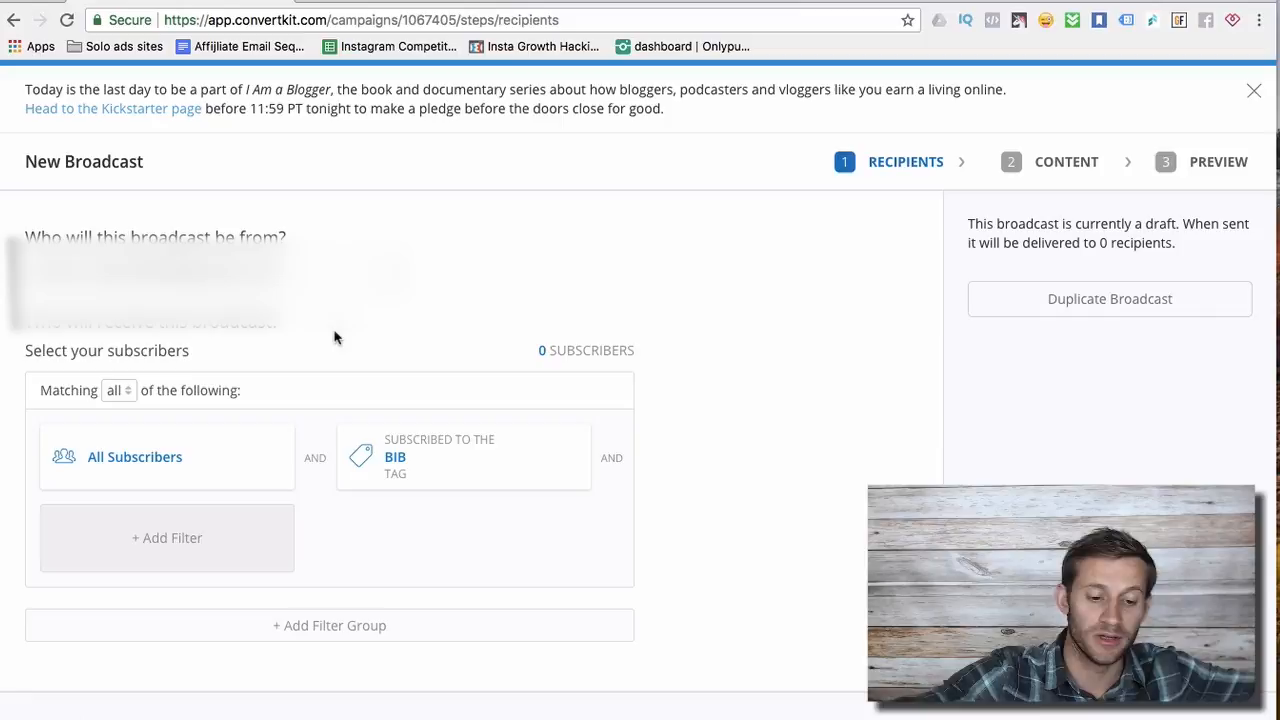
mouse_move(390, 412)
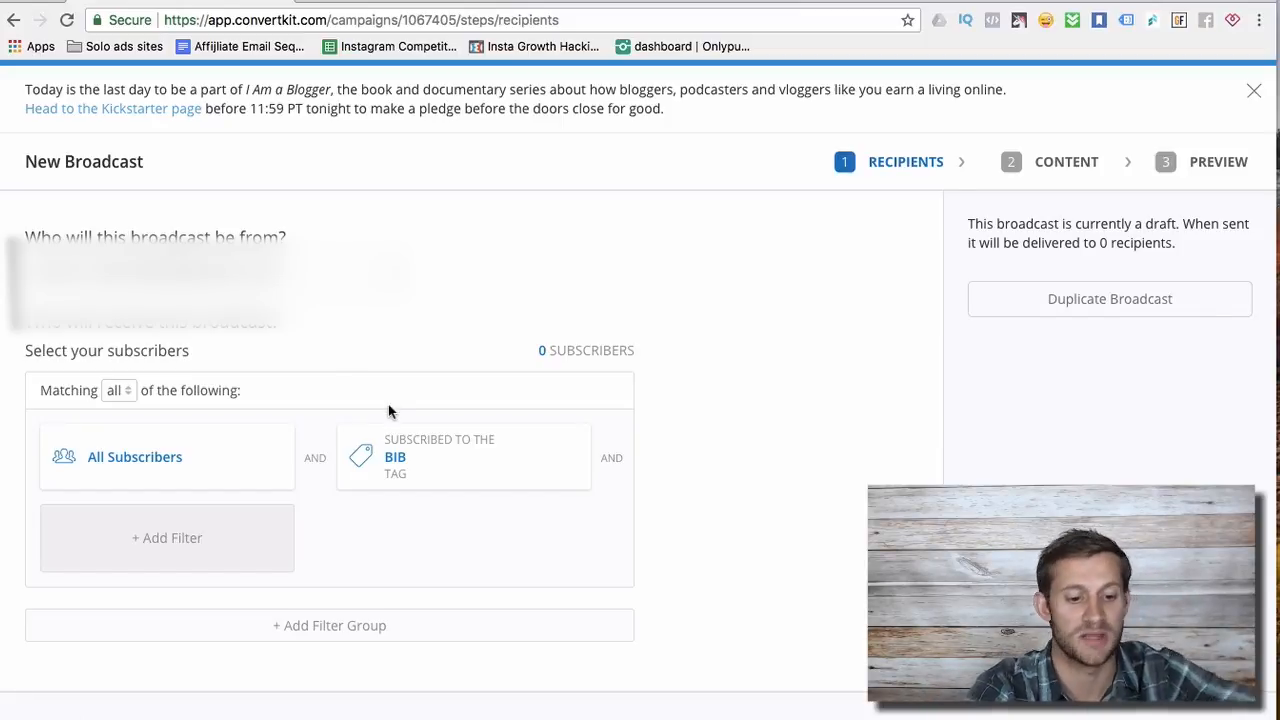
Bring up the draft's BIB tag recipient filter in the Edit Filter panel
left_click(116, 390)
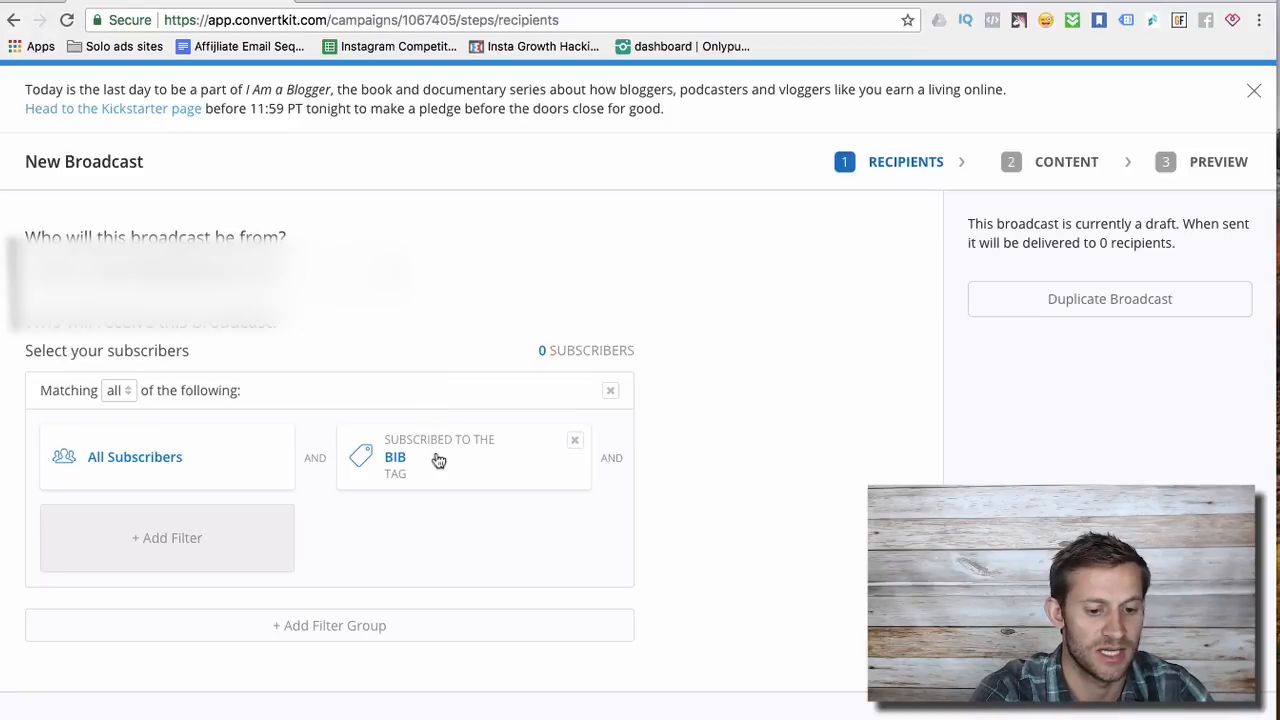
left_click(440, 456)
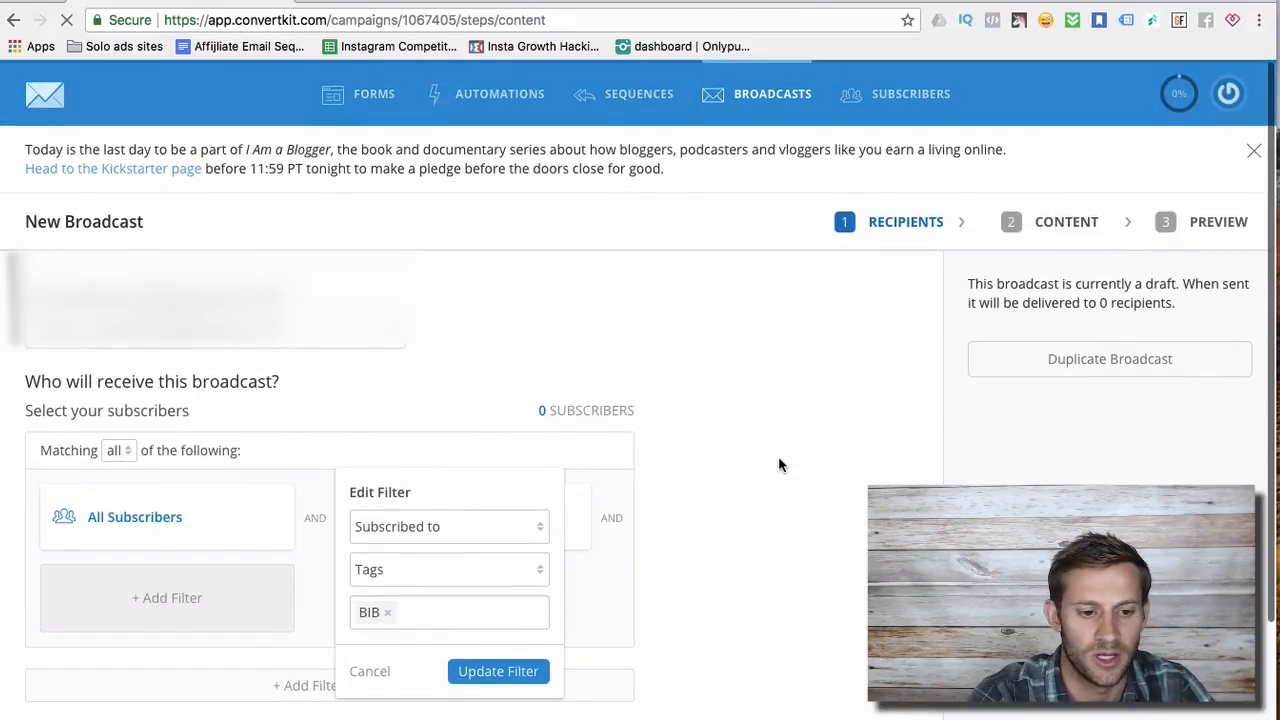
Advance the draft to its Content step, showing the subject and empty email body
left_click(1066, 220)
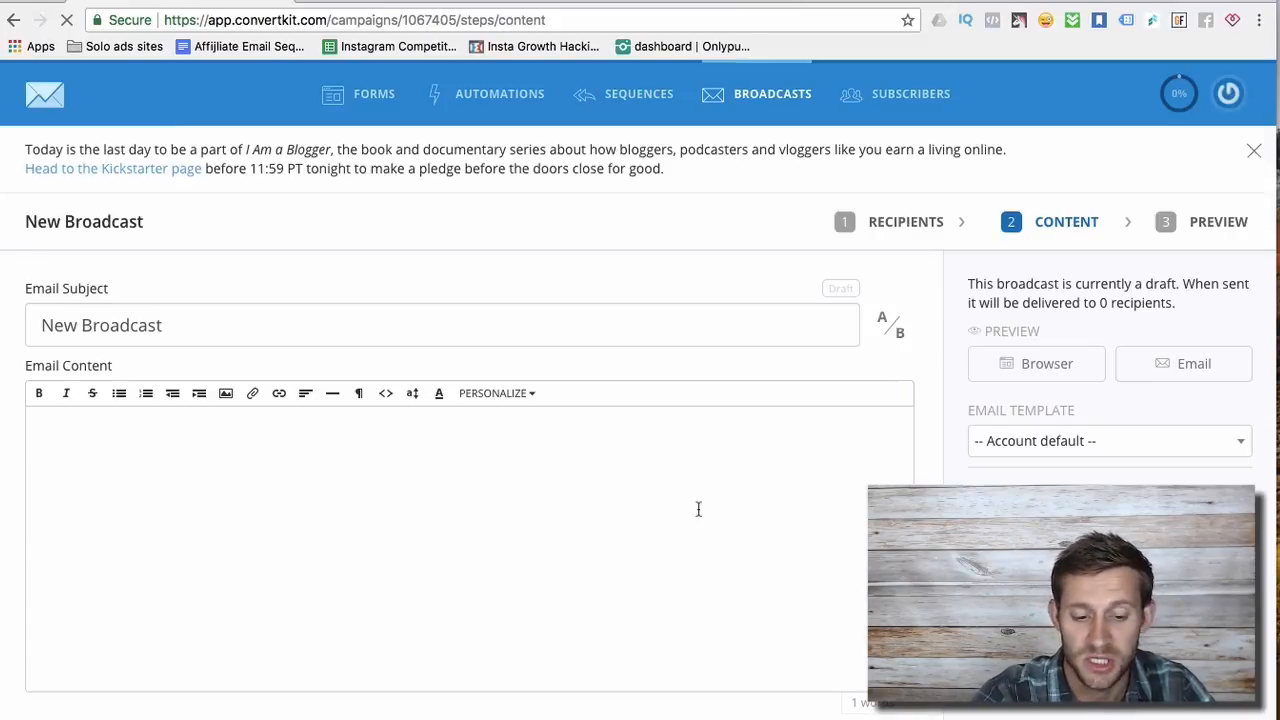
mouse_move(428, 438)
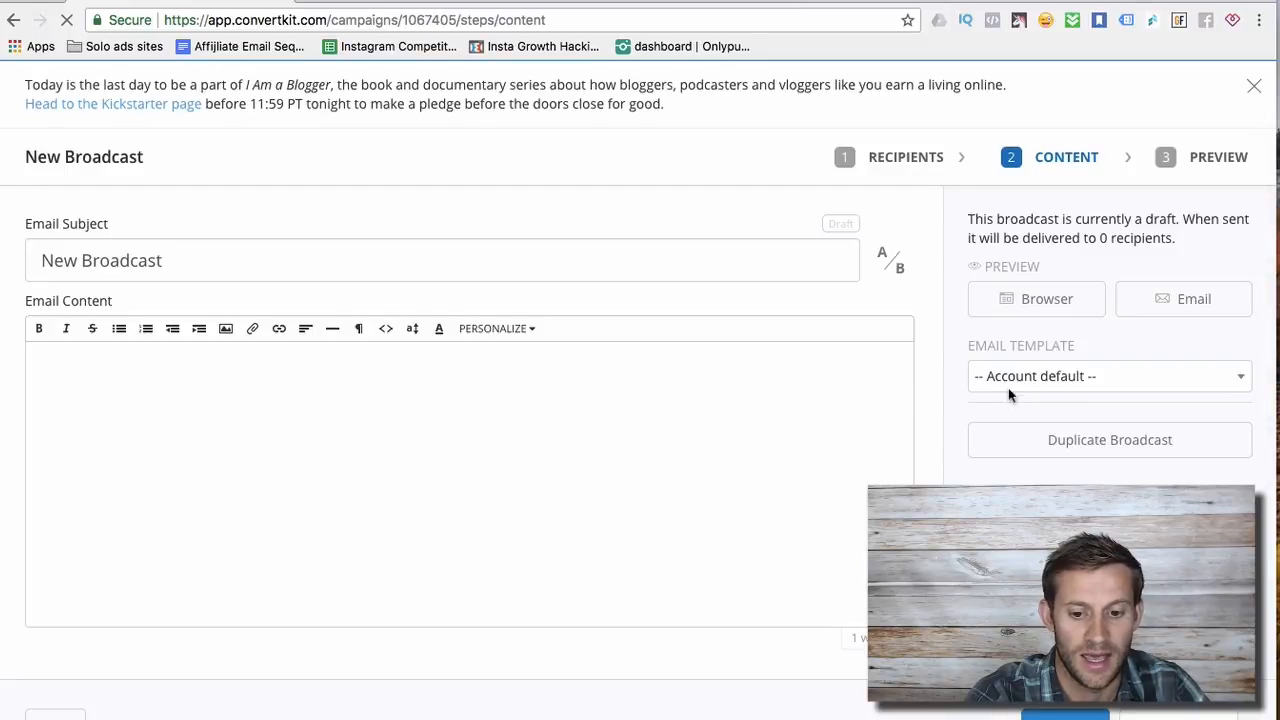
left_click(1108, 376)
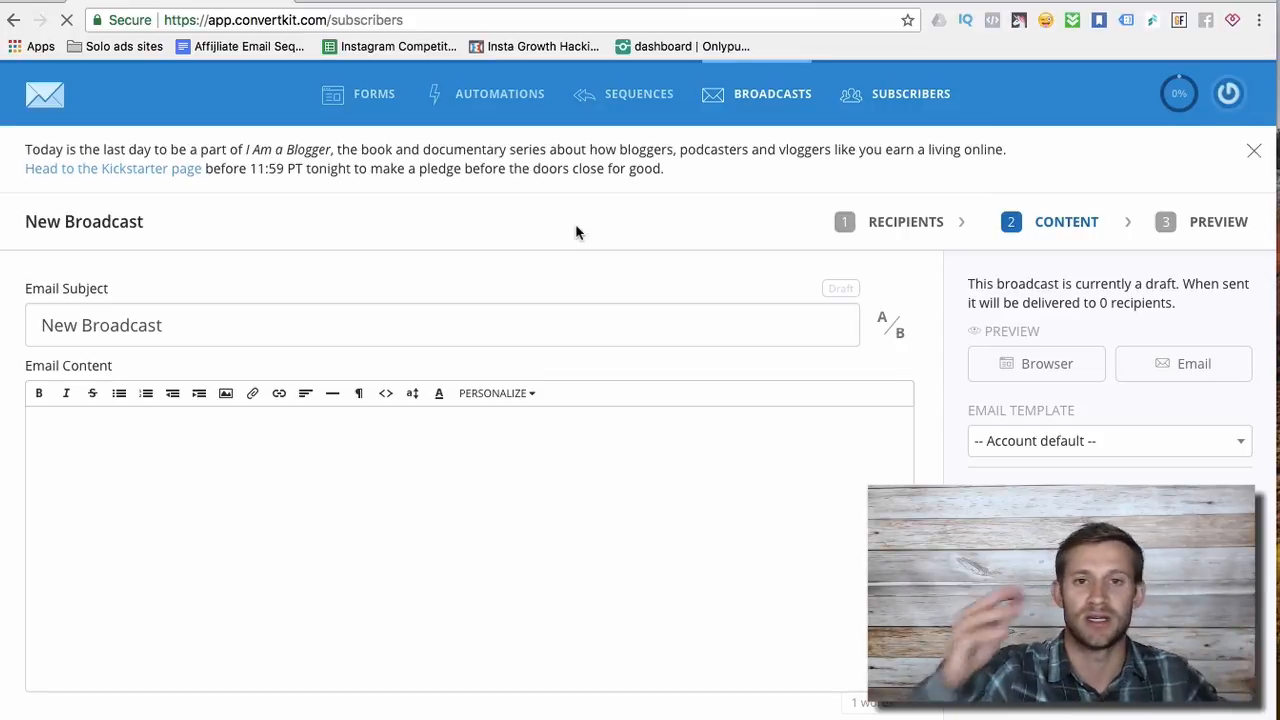
Review a subscriber's profile and sequences, then return to the visual automations overview
left_click(910, 94)
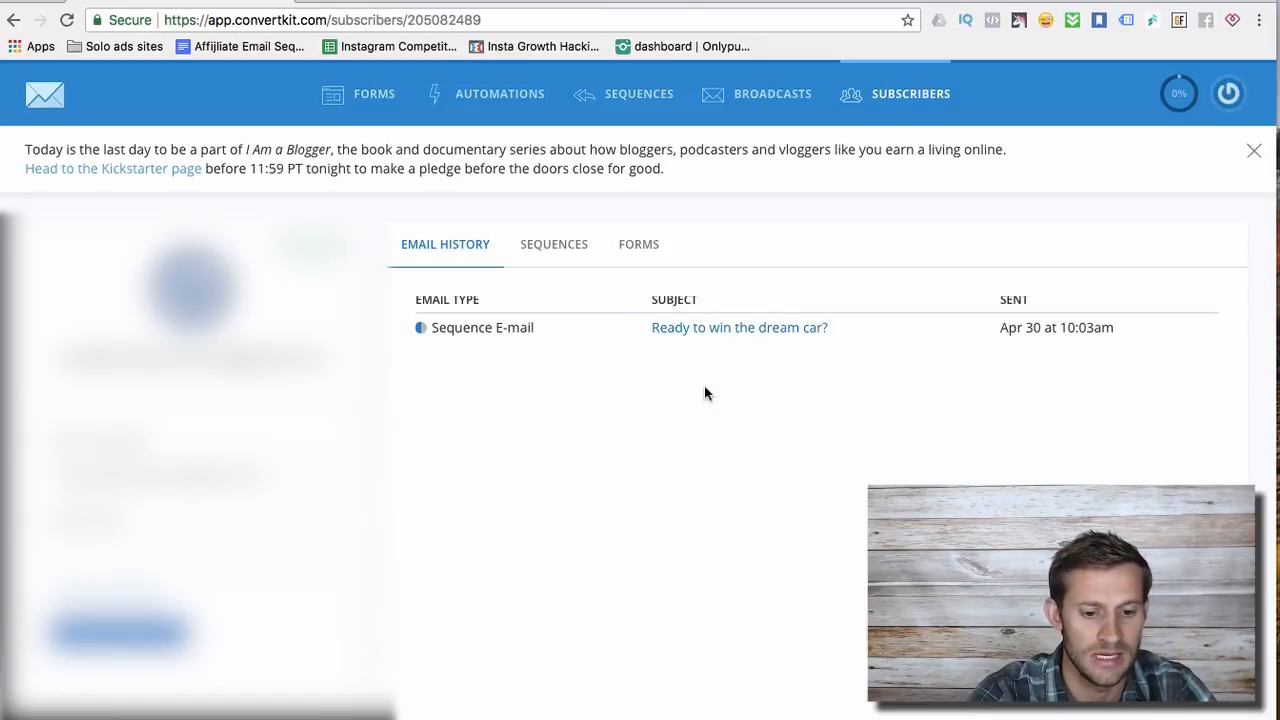
mouse_move(544, 244)
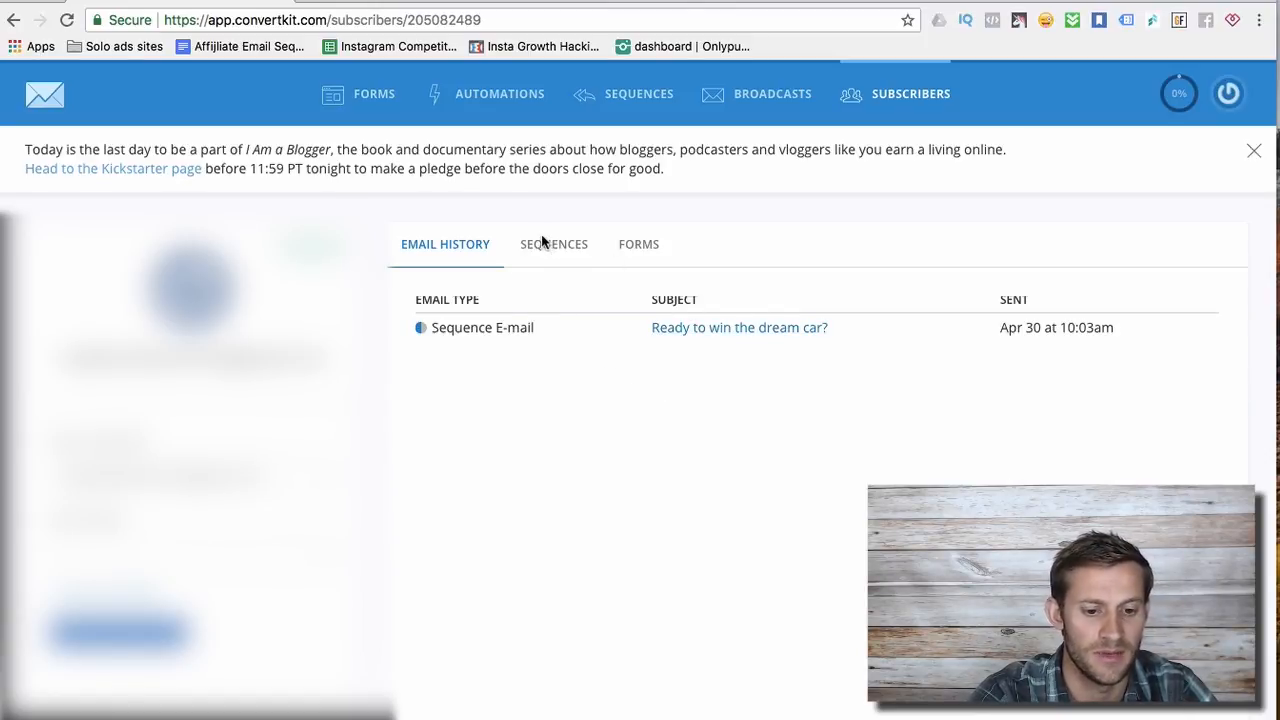
left_click(638, 244)
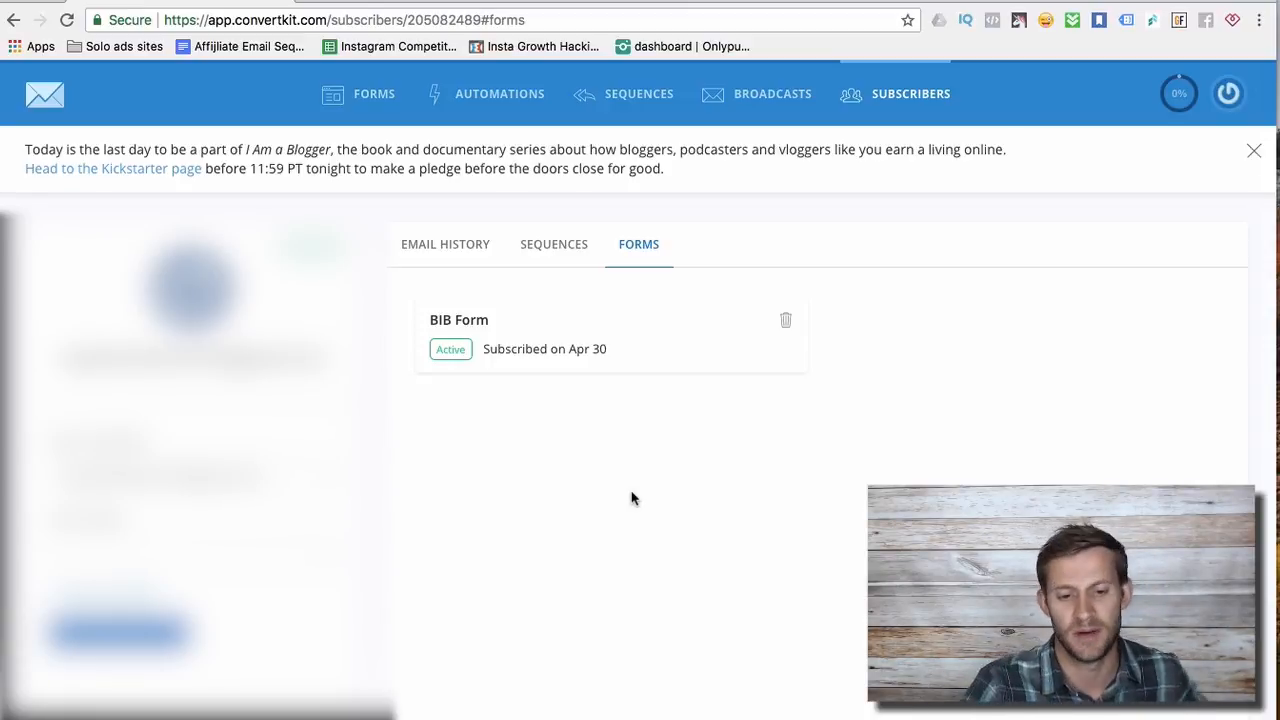
left_click(500, 94)
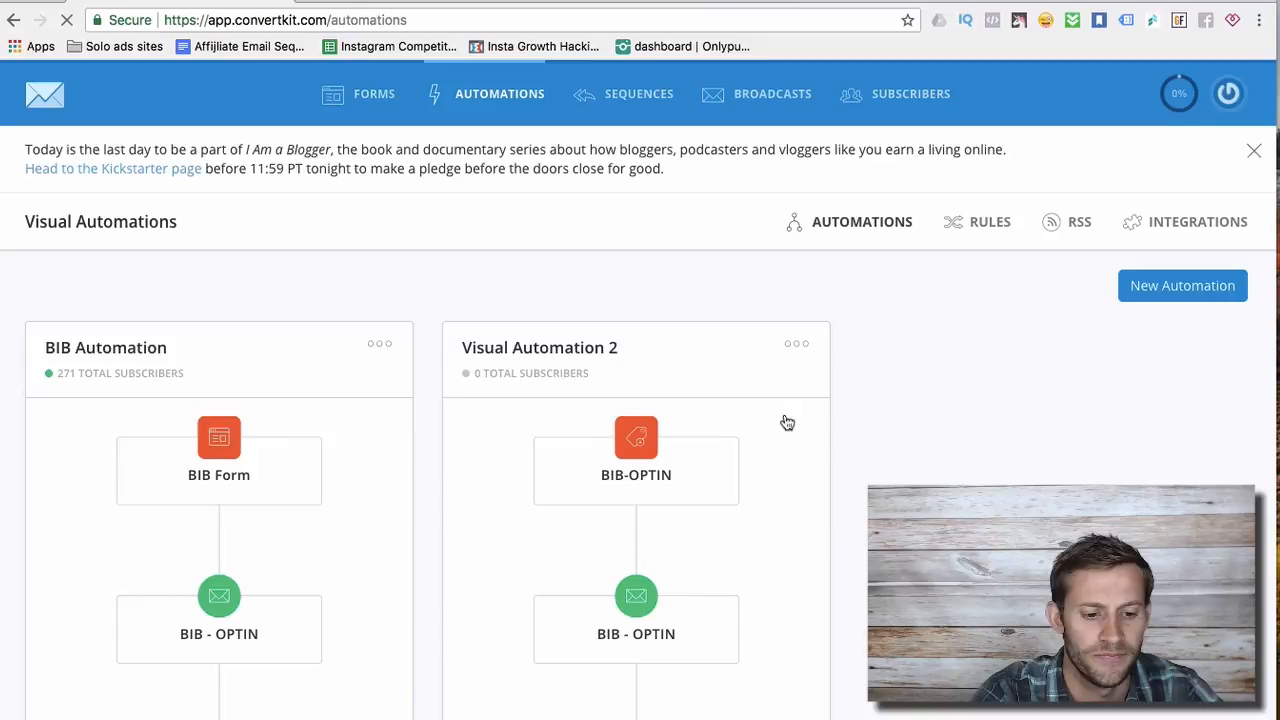
Enter Visual Automation 2, showing its BIB-OPTIN trigger and BIB - OPTIN sequence step
left_click(540, 348)
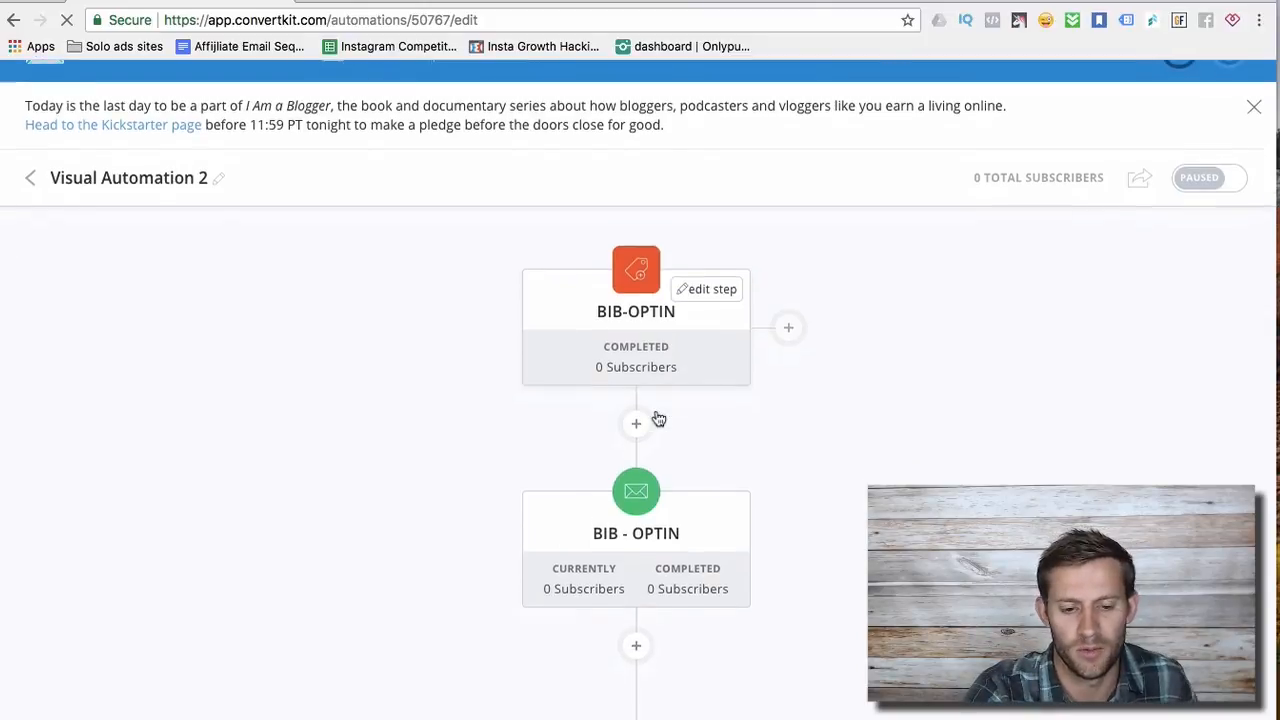
mouse_move(636, 490)
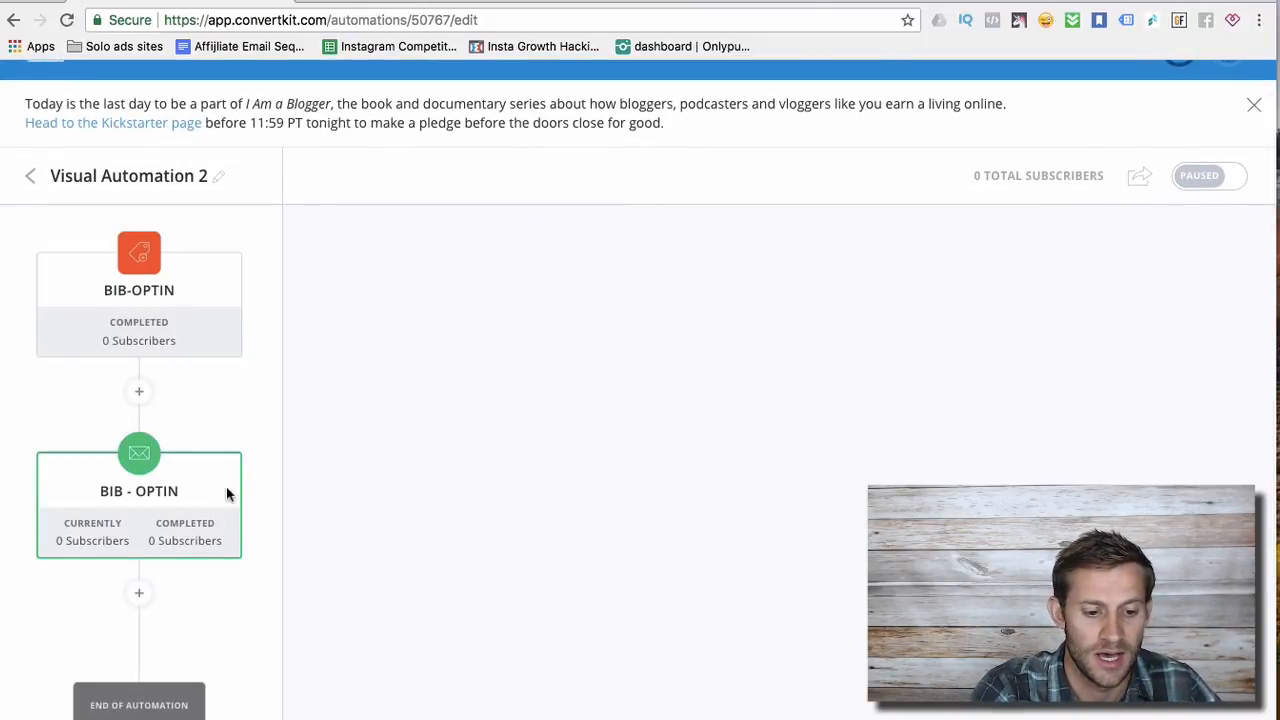
mouse_move(142, 396)
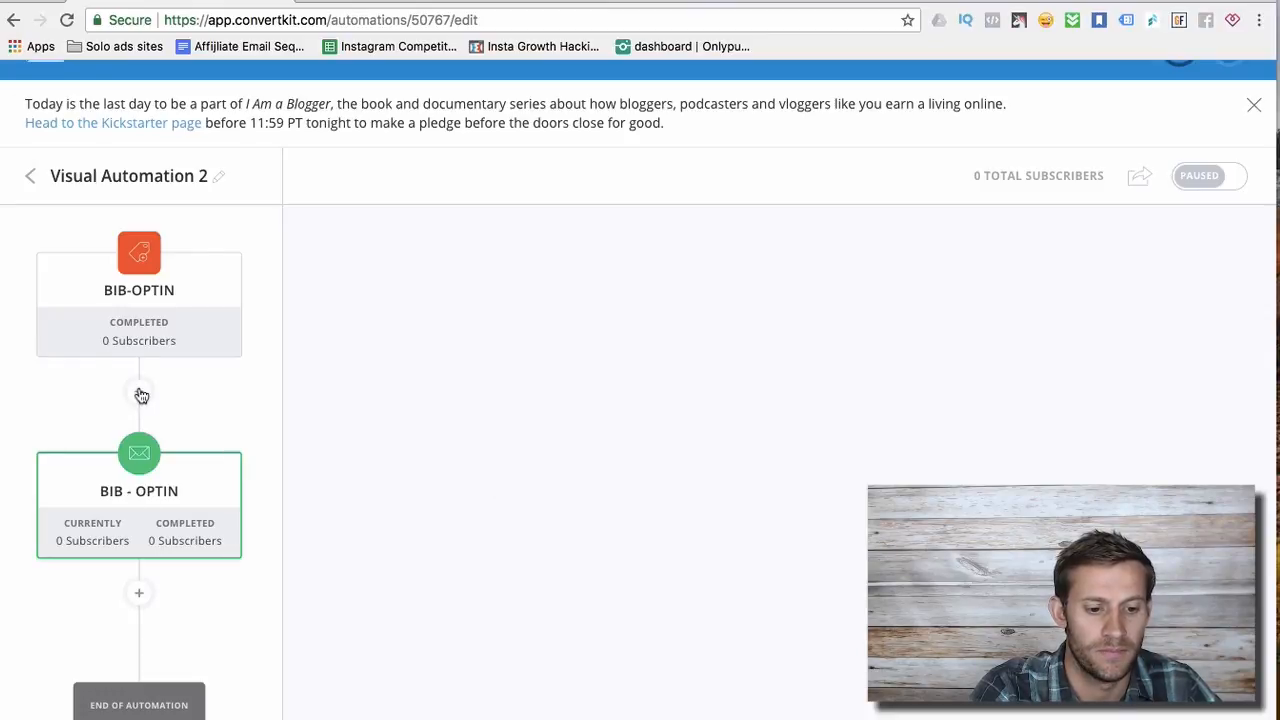
mouse_move(650, 448)
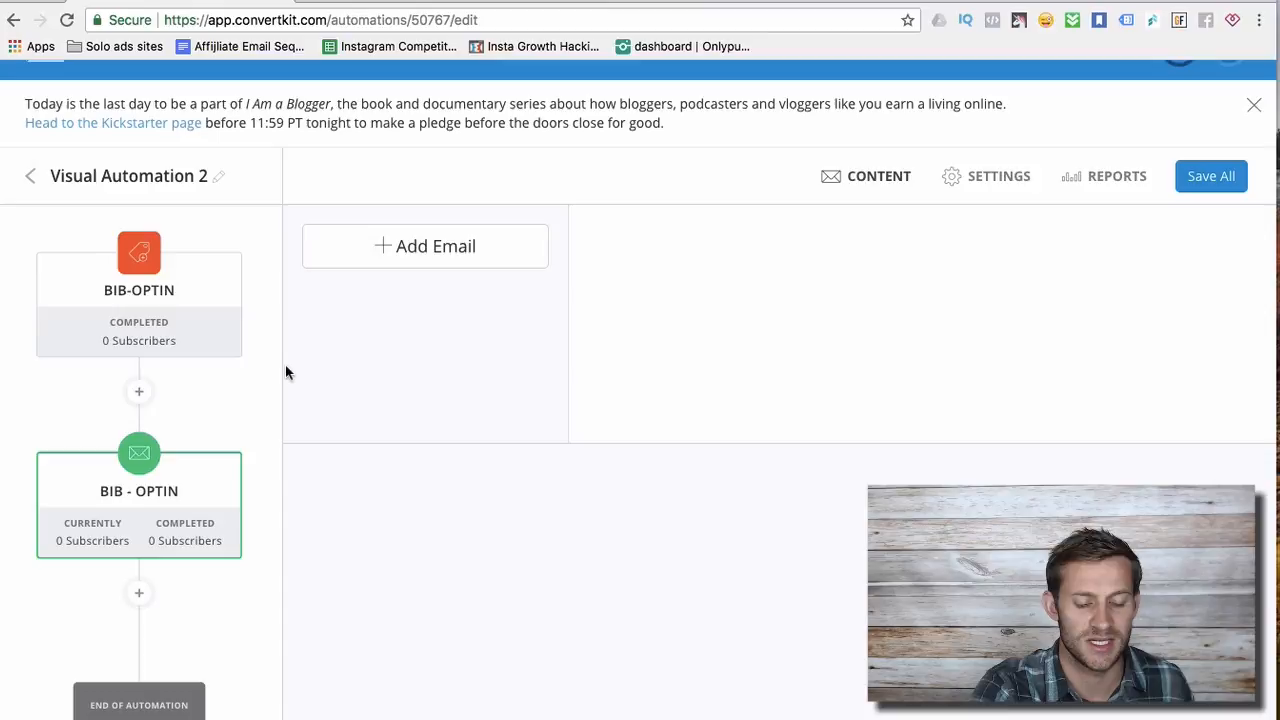
View the BIB - OPTIN sequence emails in Visual Automation 2, with 'Ready to win the dream car?' shown
left_click(140, 452)
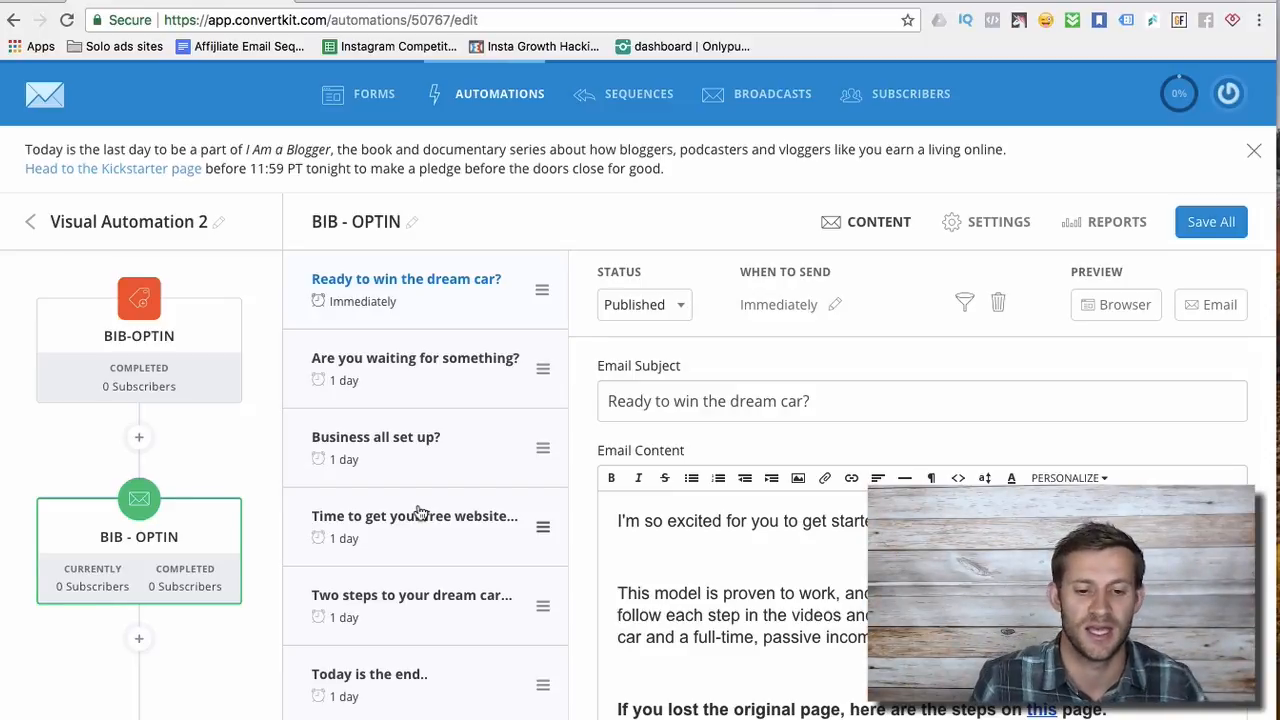
mouse_move(388, 644)
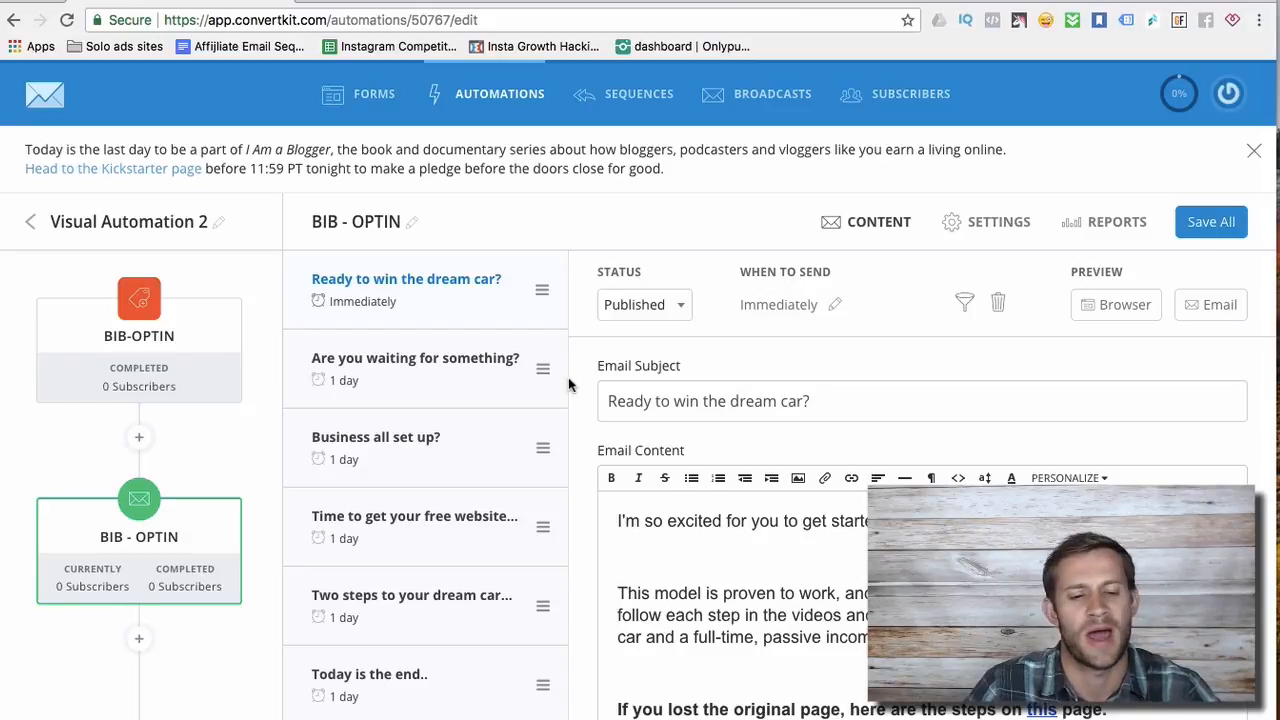
mouse_move(696, 204)
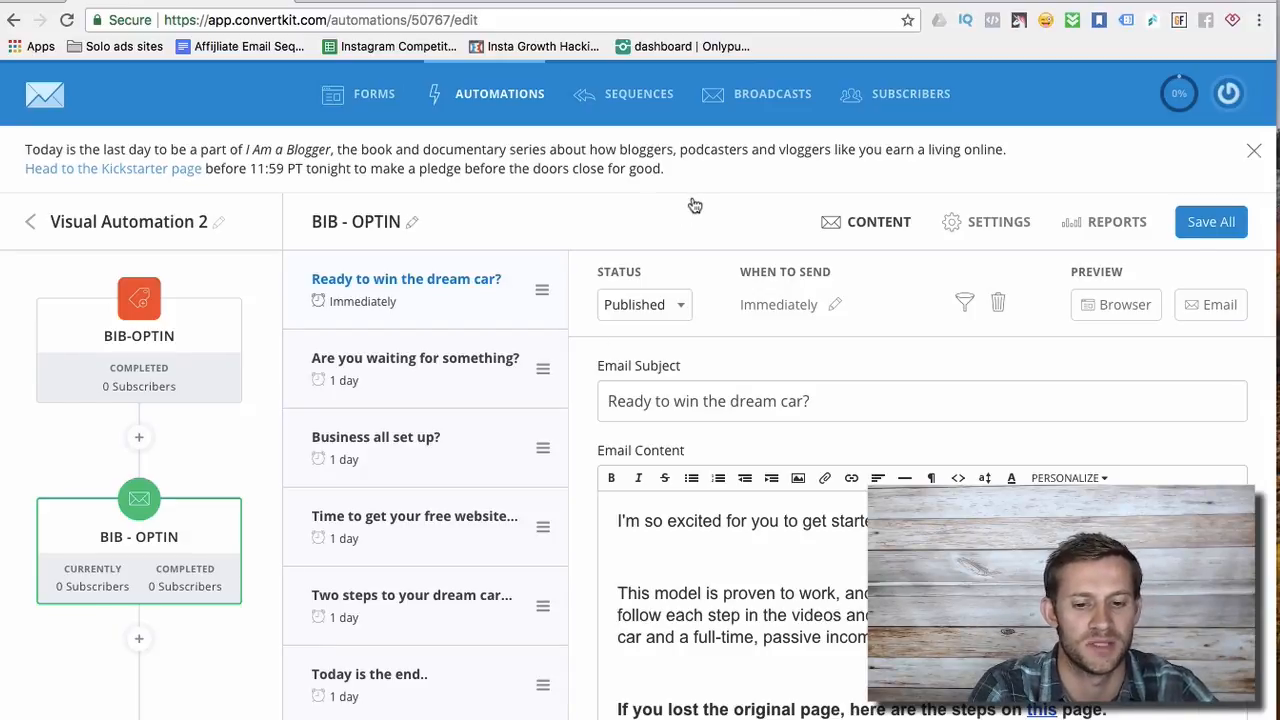